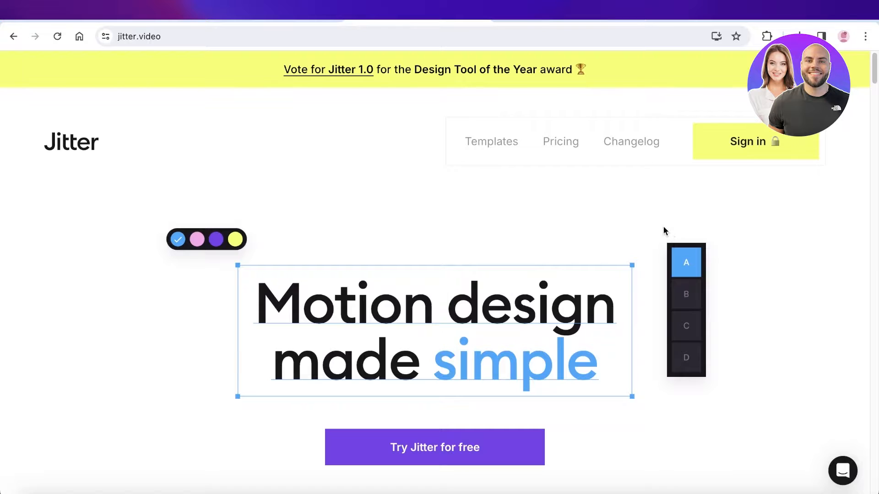
mouse_move(656, 301)
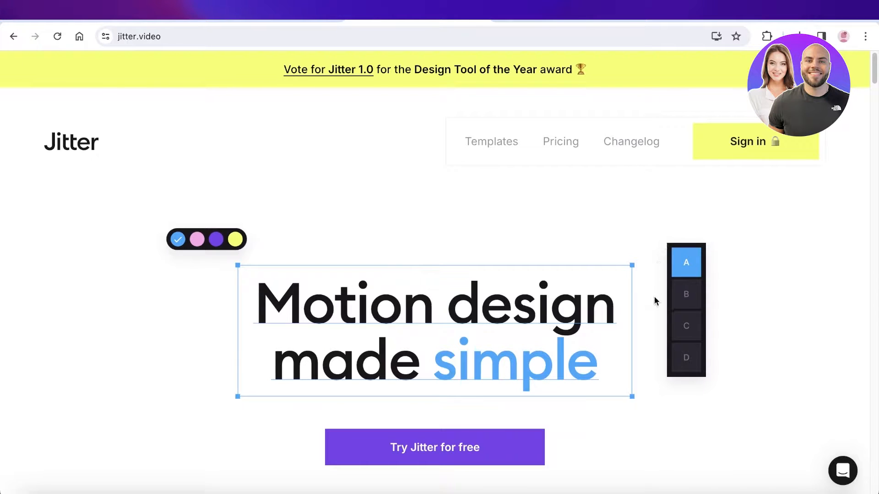
Step: Begin signing in to Jitter from the landing page
scroll("down", 3)
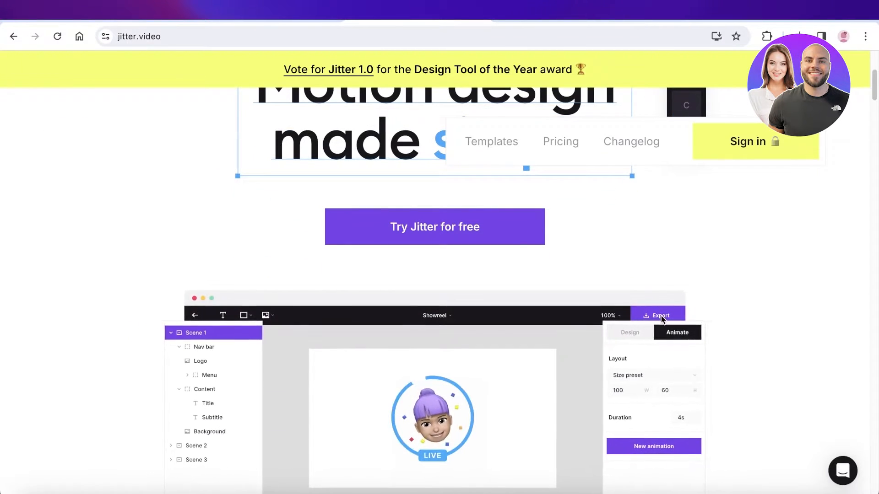
scroll("down", 3)
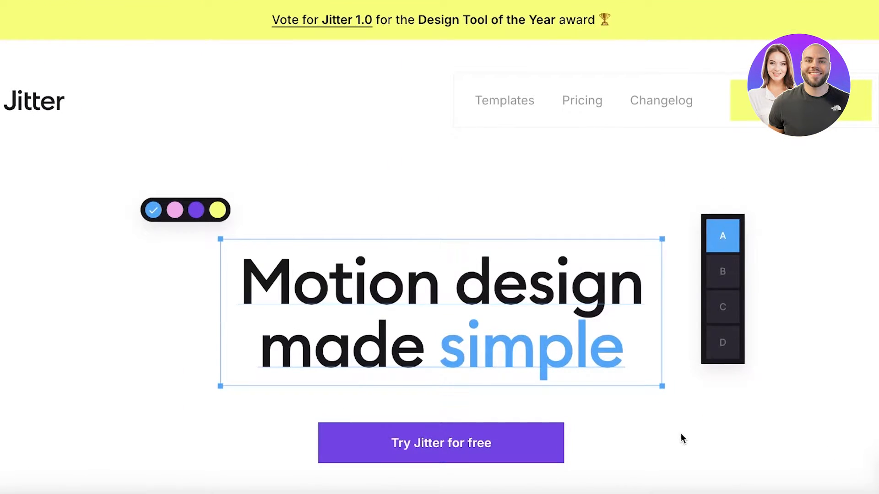
mouse_move(675, 433)
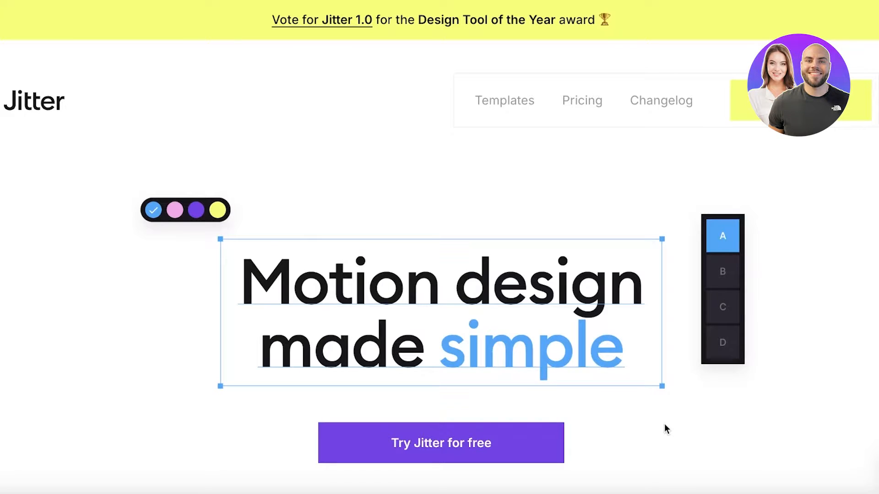
mouse_move(643, 283)
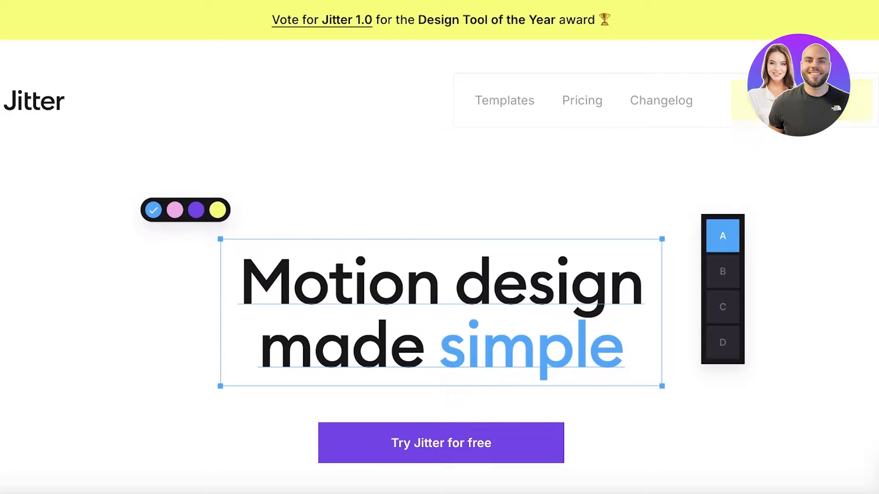
left_click(440, 442)
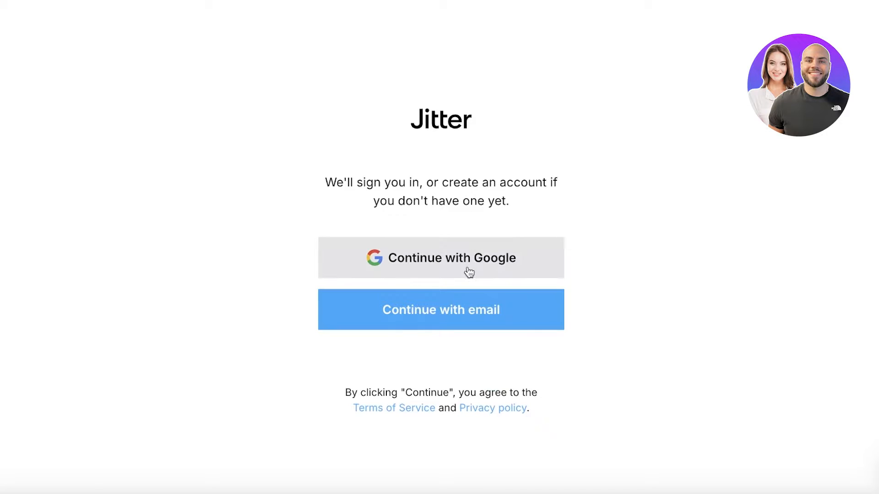
Step: Continue with Google, choose the account and confirm to reach the name question
left_click(441, 258)
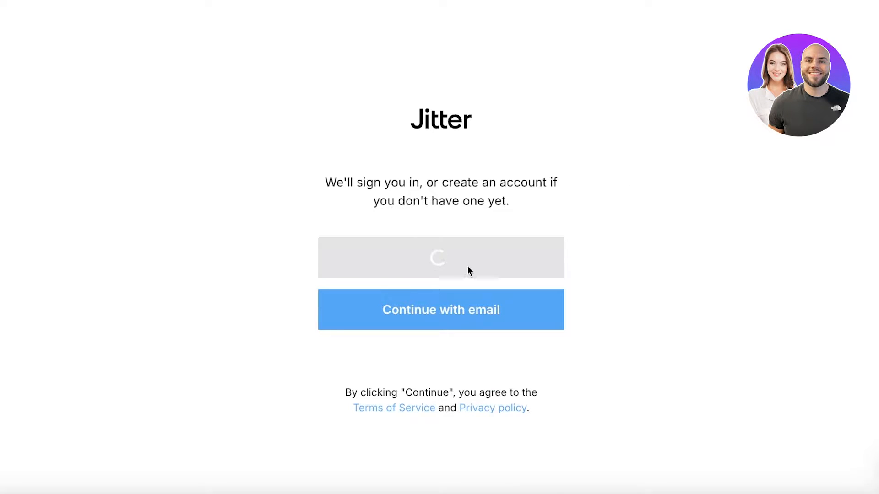
left_click(440, 259)
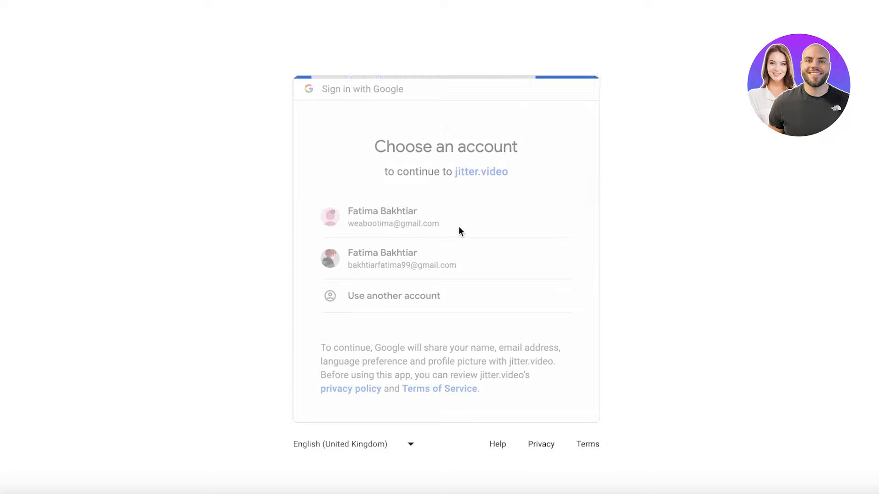
left_click(393, 218)
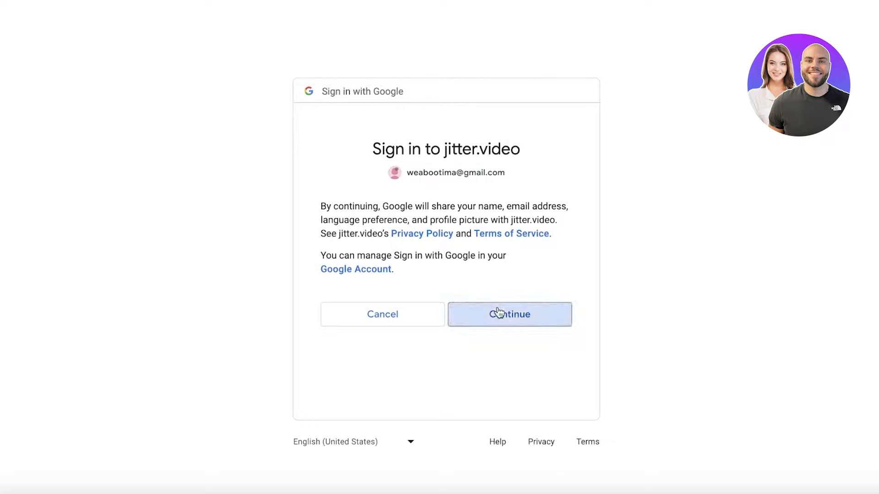
left_click(508, 314)
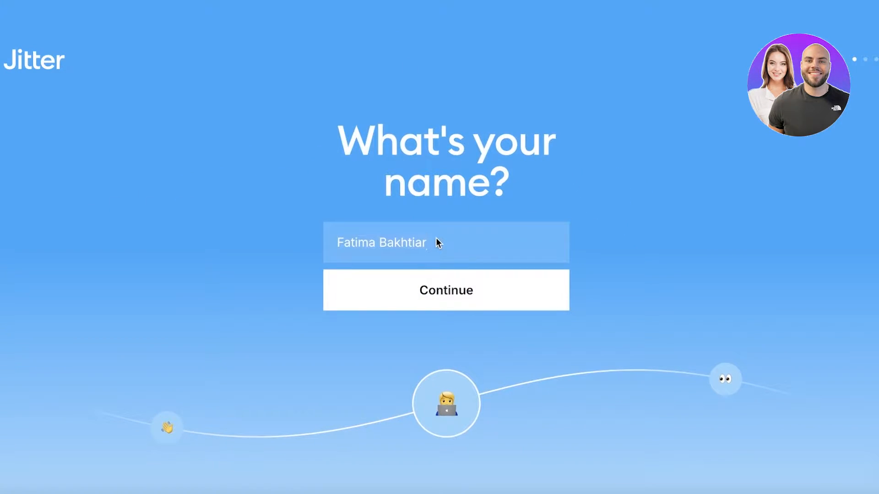
Step: Answer the profile questions with name 'Jane' and role Designer
type("Jane")
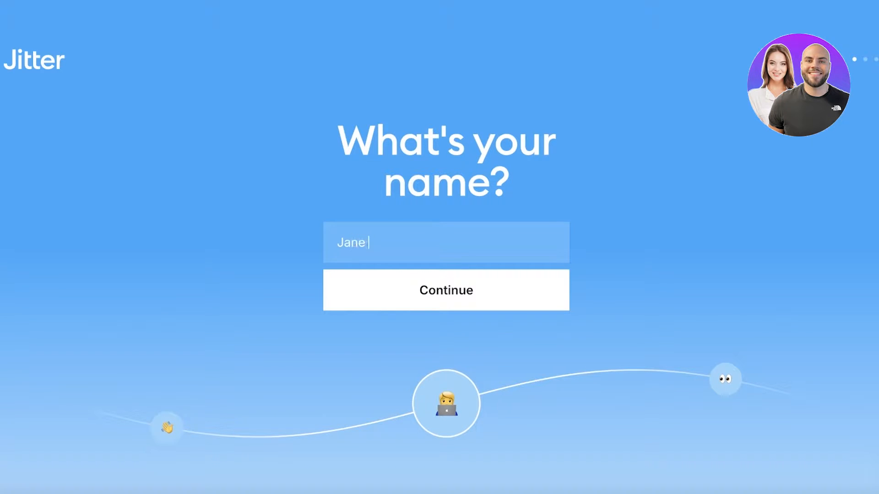
left_click(446, 290)
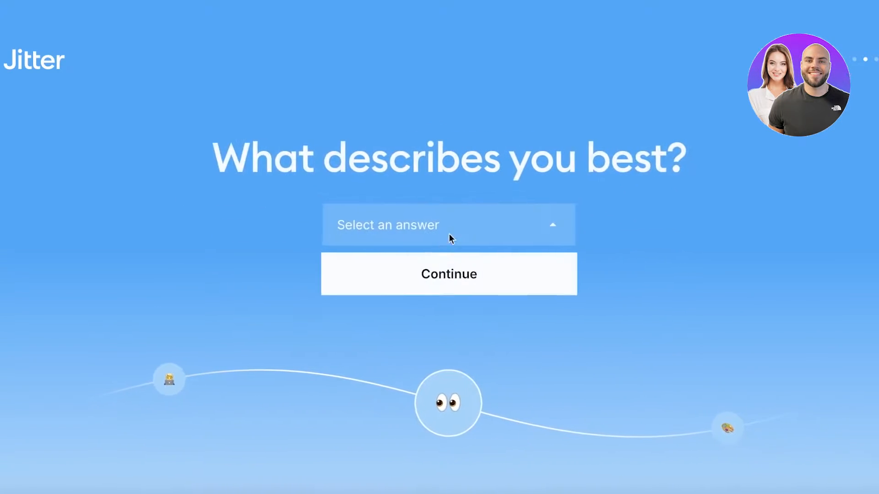
left_click(446, 225)
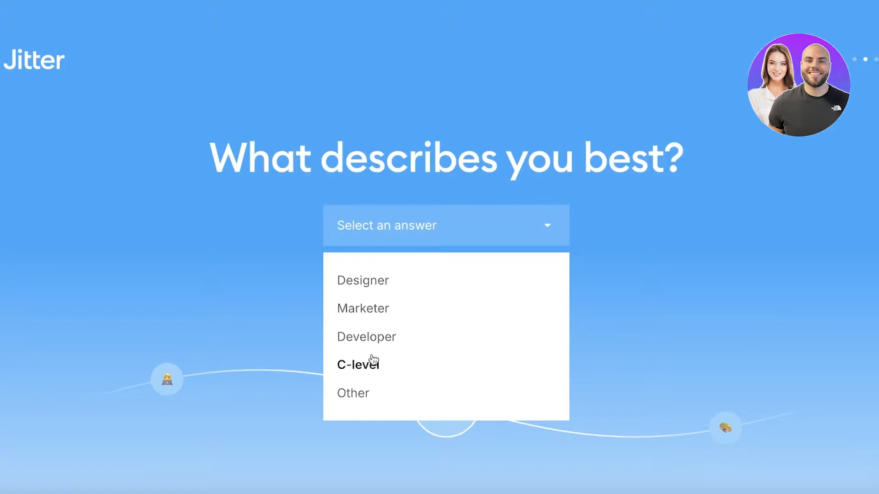
left_click(363, 280)
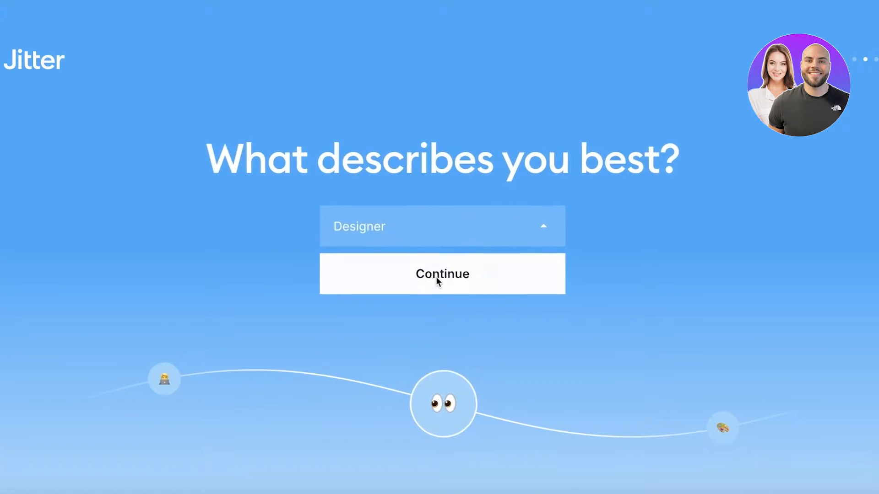
left_click(443, 274)
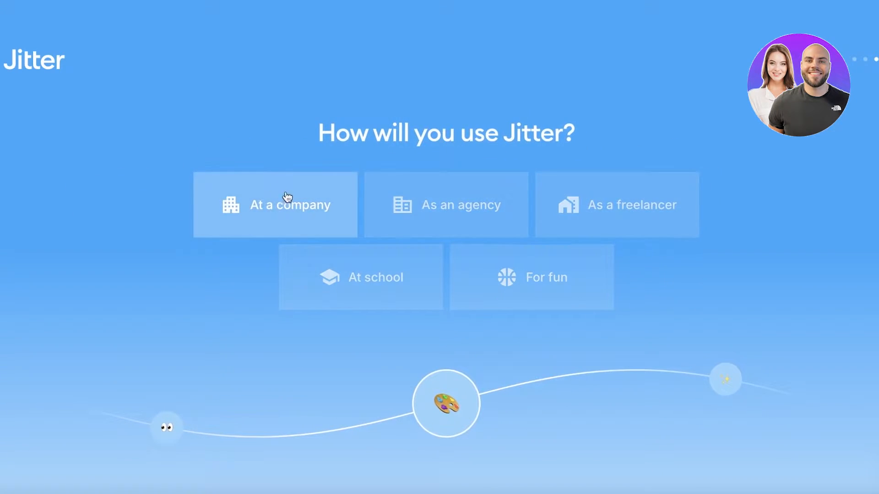
Step: Say Jitter is used at a company and skip inviting teammates
left_click(274, 204)
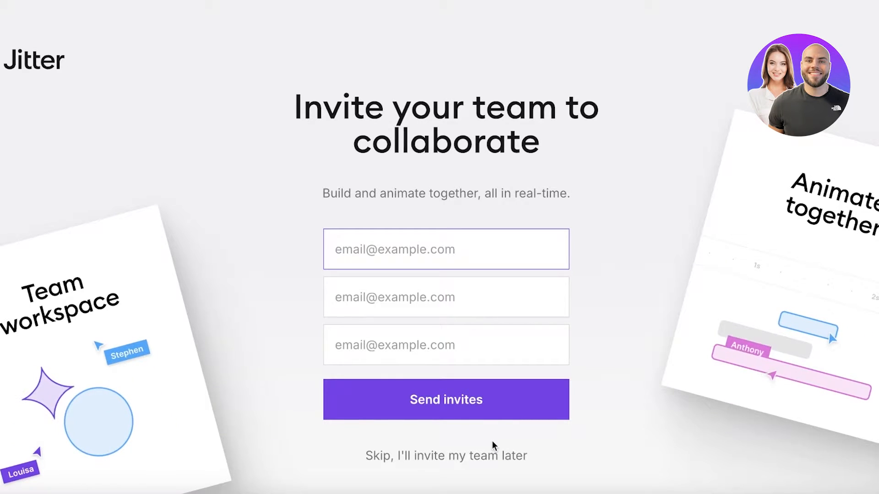
left_click(446, 456)
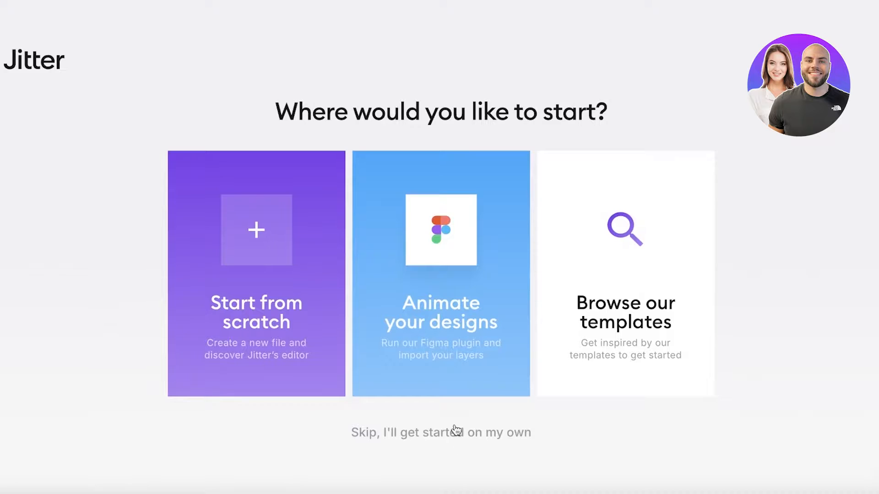
Step: Skip getting started on my own and land on the empty My files dashboard
left_click(441, 432)
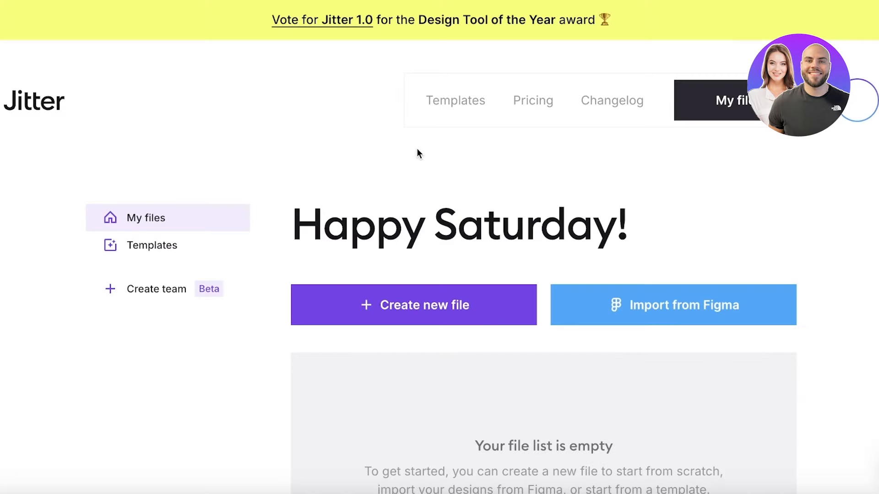
mouse_move(478, 236)
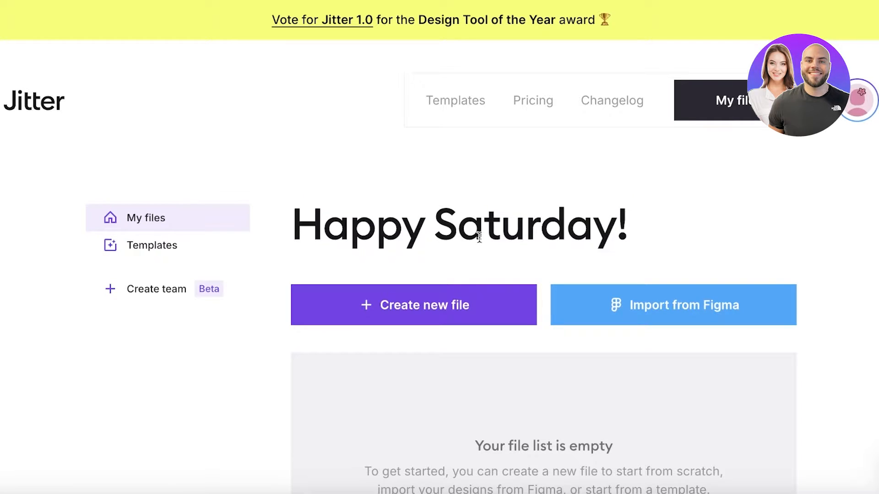
mouse_move(211, 287)
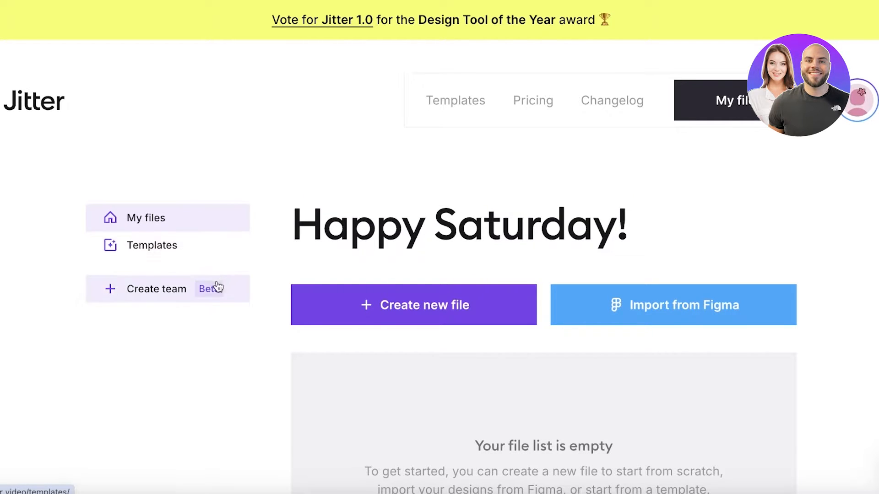
scroll("down", 3)
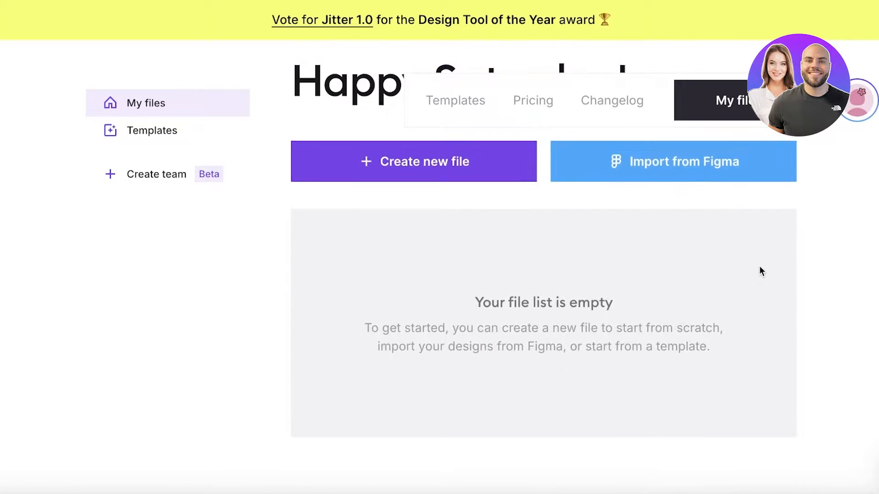
mouse_move(705, 347)
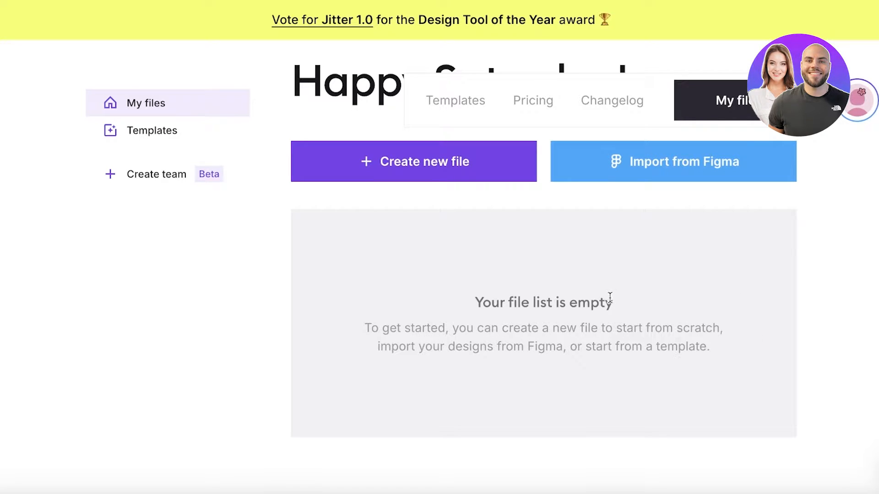
Step: Browse the template gallery through the Devices and Video titles categories
left_click(152, 130)
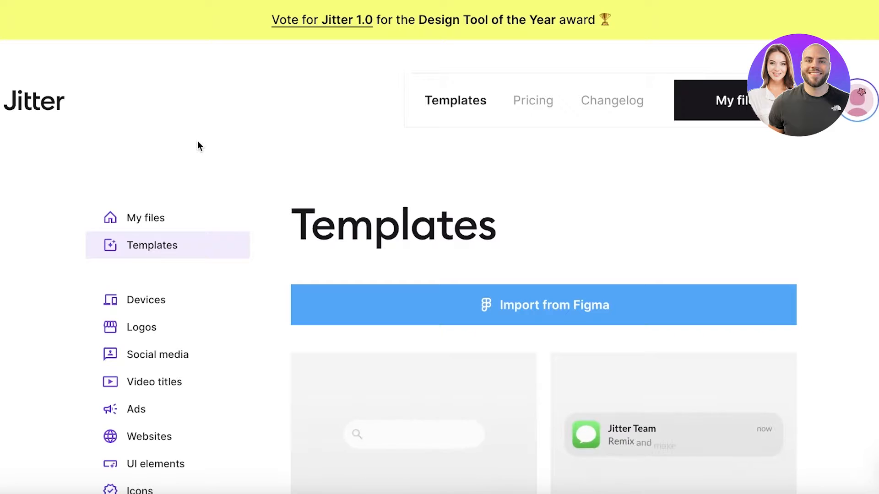
scroll("down", 3)
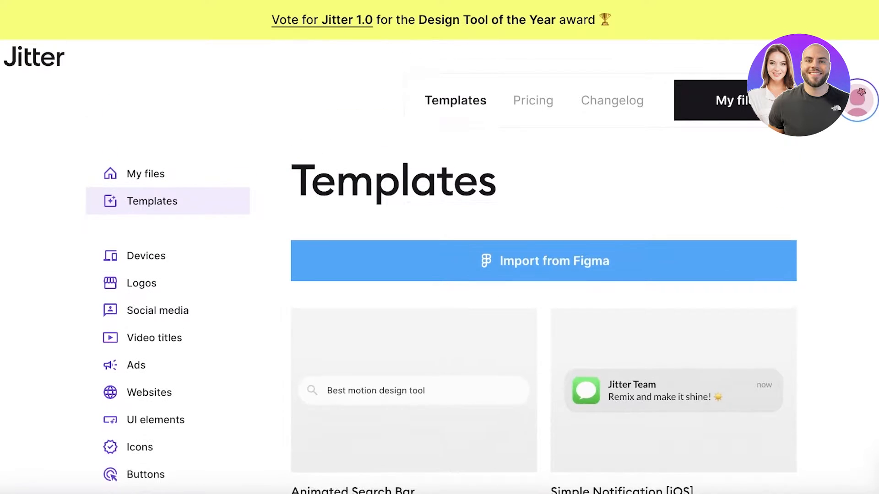
scroll("down", 3)
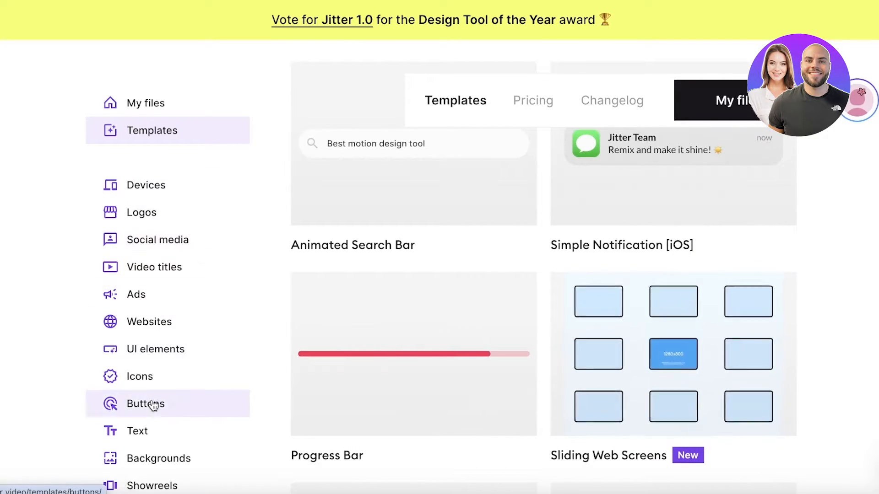
left_click(147, 185)
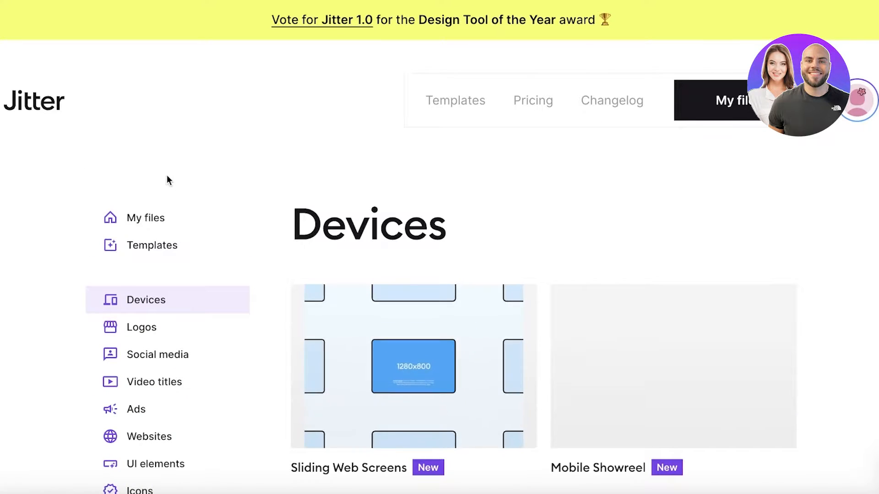
scroll("down", 3)
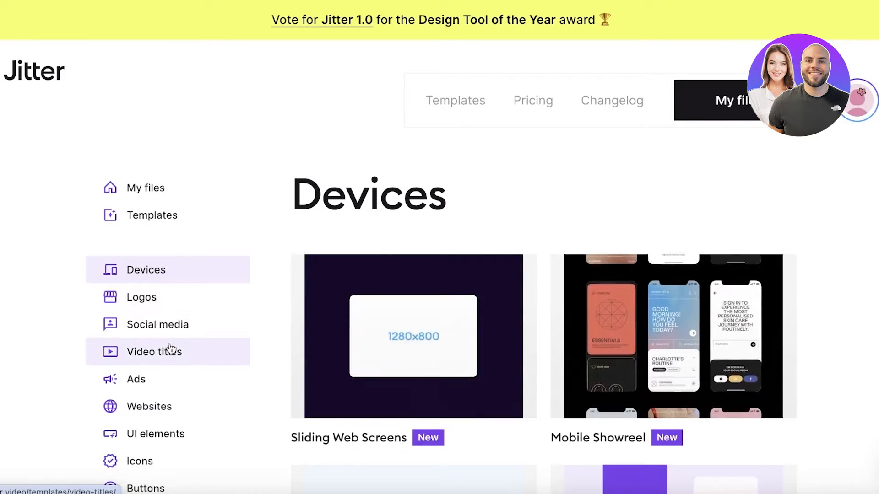
left_click(158, 351)
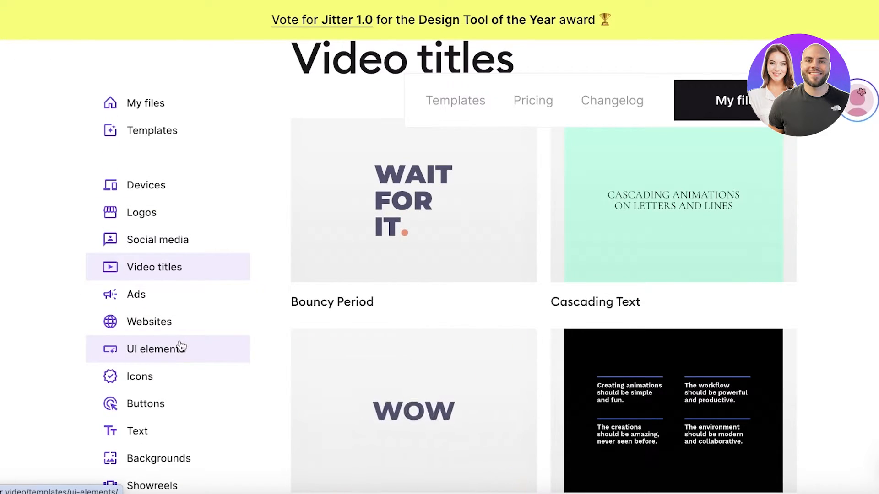
scroll("down", 3)
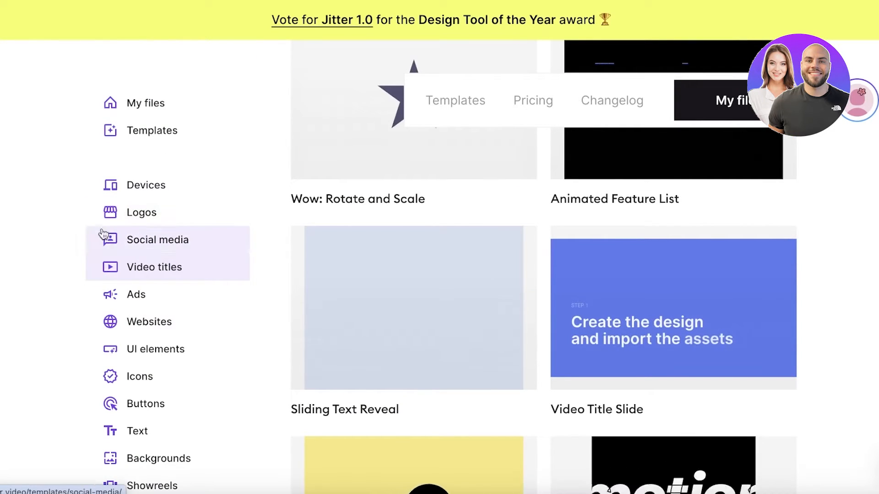
Step: Check the Social media templates, return to Video titles and open Bouncy Period
left_click(155, 267)
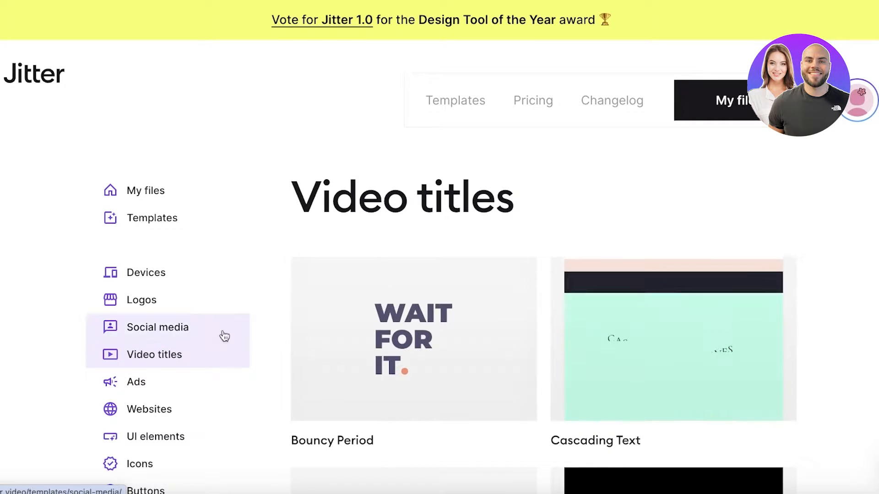
left_click(158, 327)
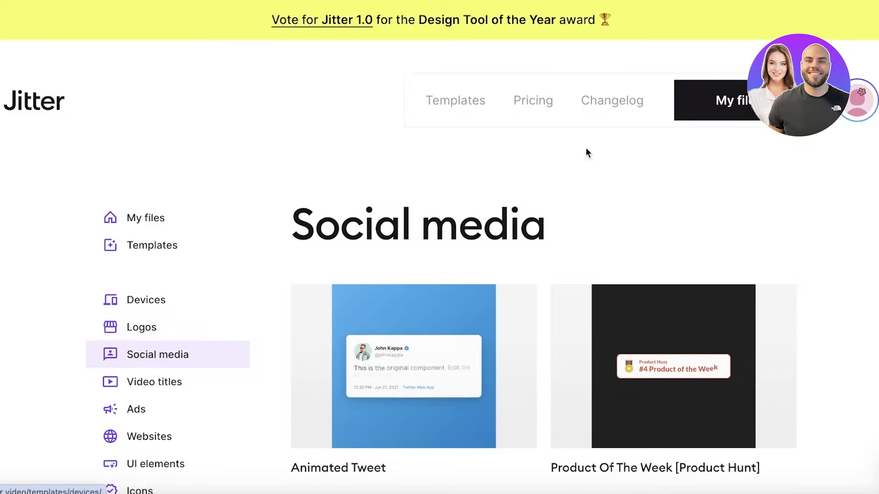
scroll("down", 3)
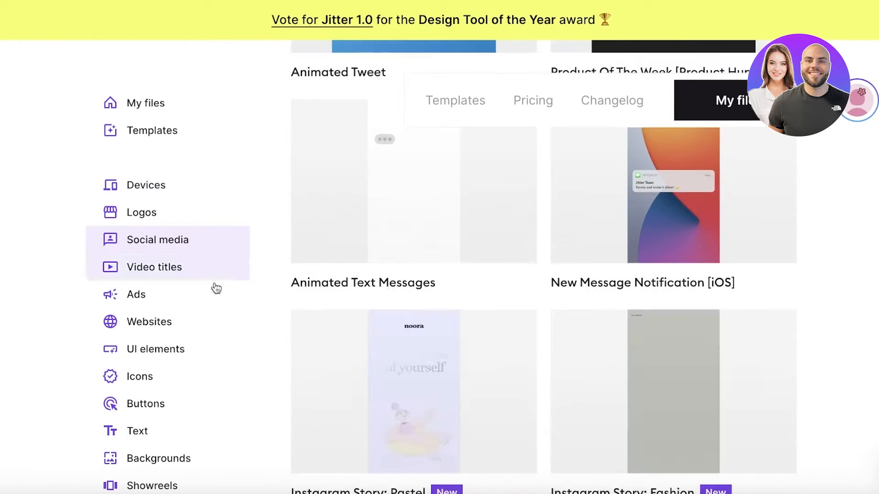
left_click(154, 266)
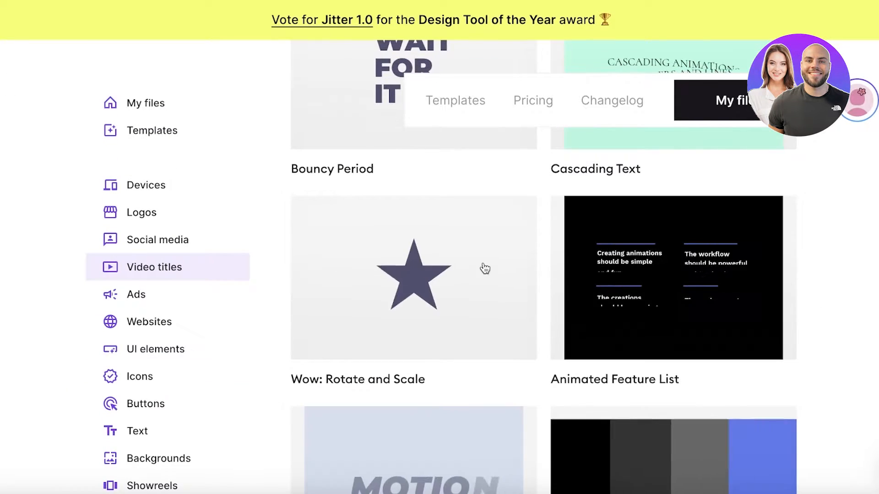
scroll("down", 3)
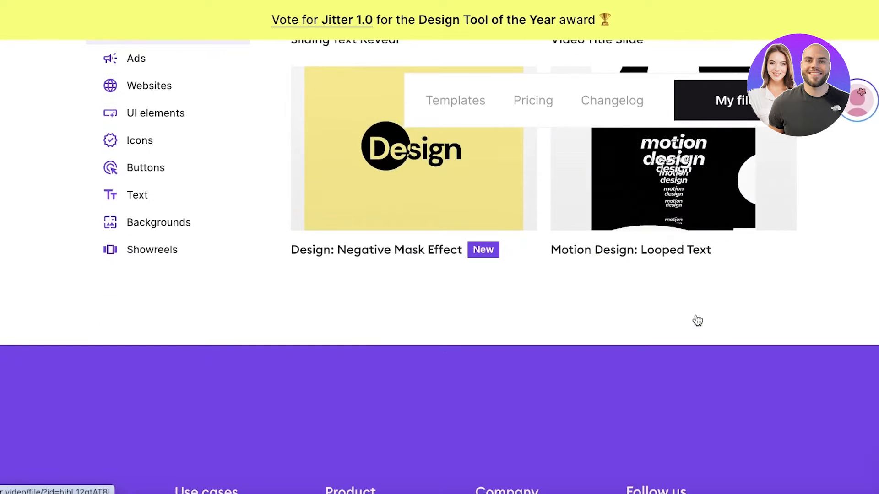
scroll("up", 3)
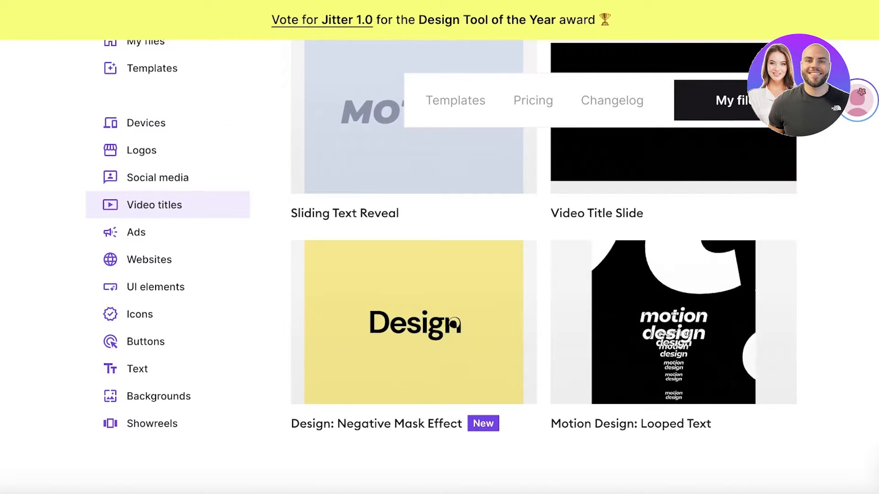
left_click(414, 321)
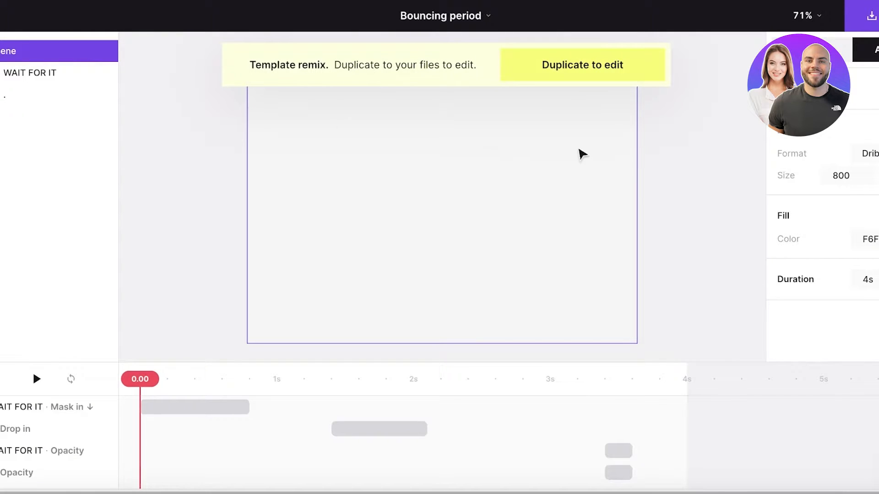
mouse_move(702, 171)
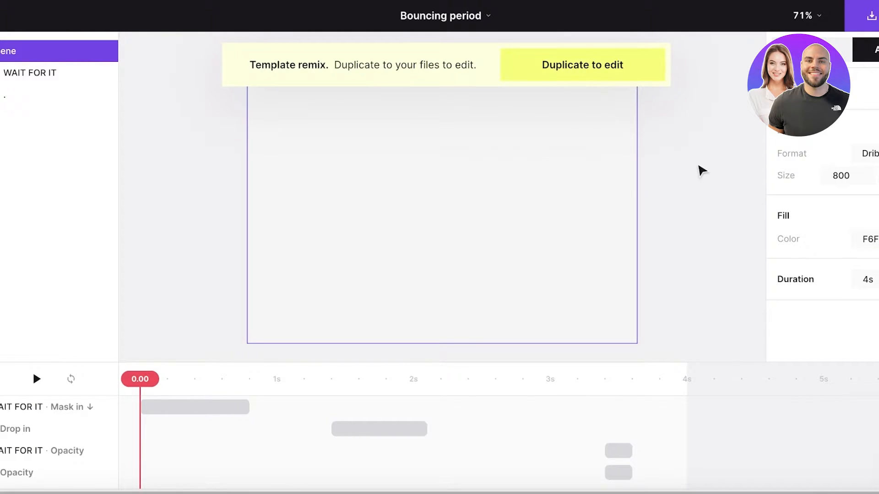
mouse_move(583, 64)
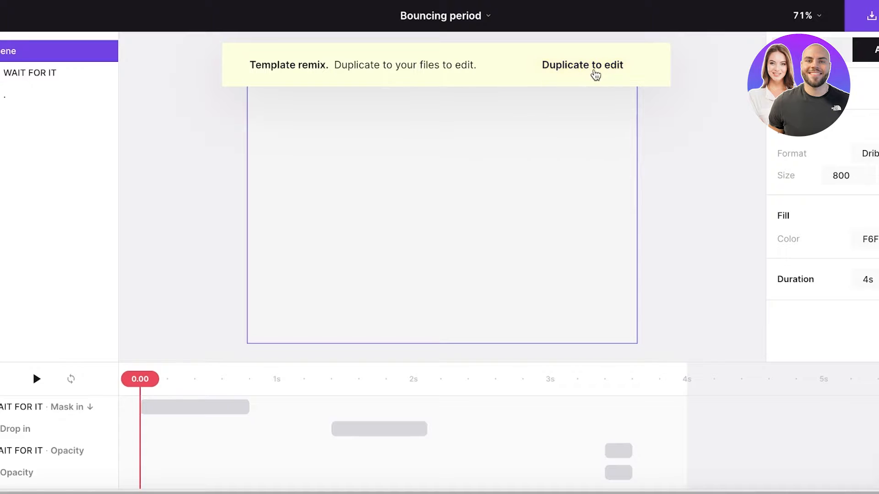
Step: Duplicate the Bouncing period template into my files as an editable remix
left_click(583, 64)
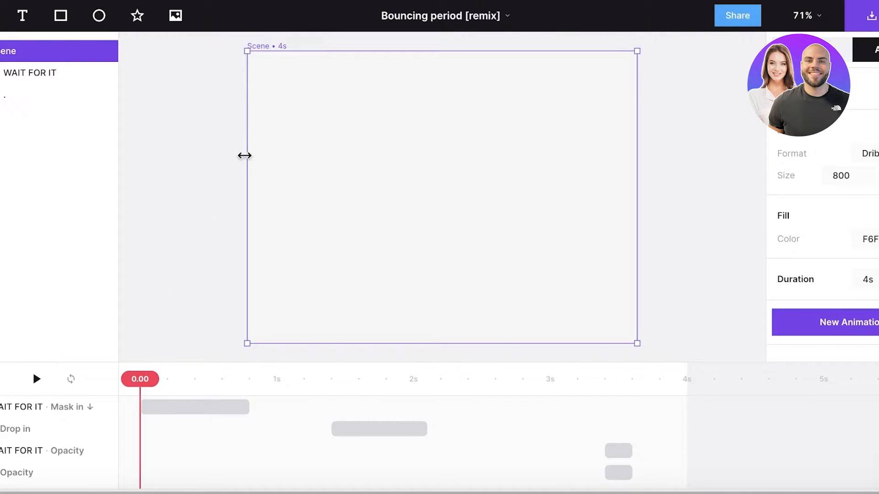
mouse_move(746, 22)
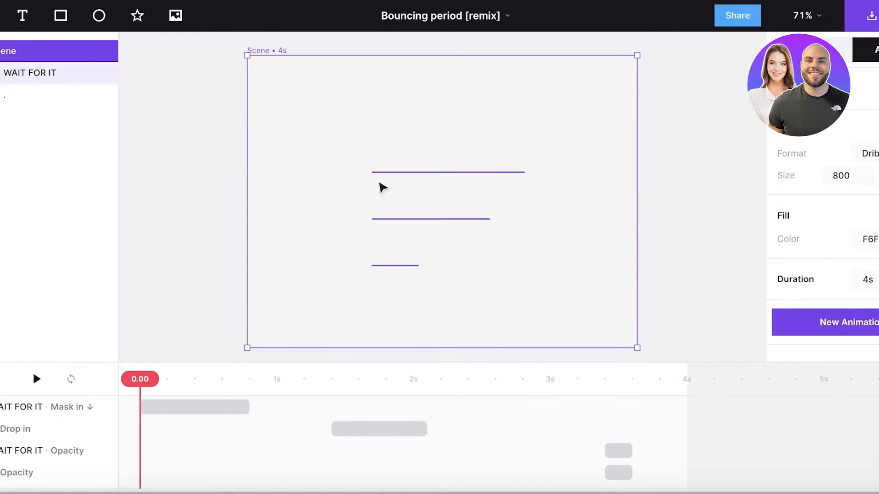
mouse_move(508, 159)
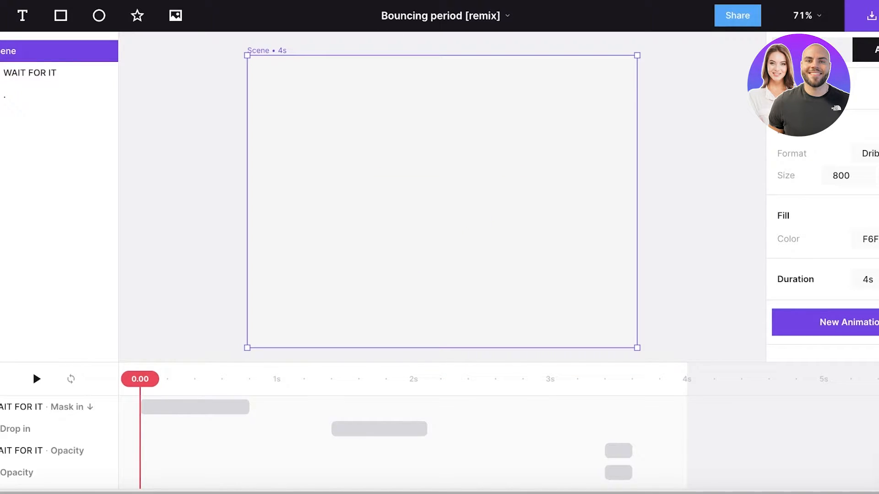
mouse_move(716, 146)
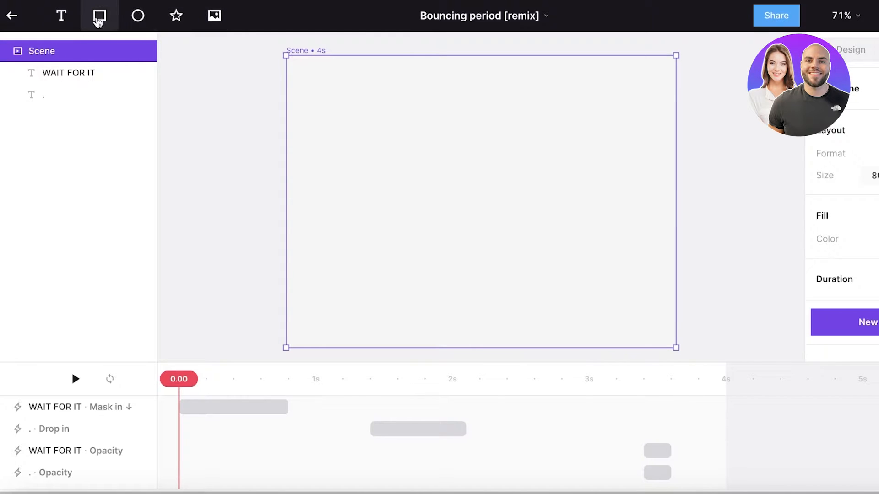
Step: Edit the WAIT FOR IT title text to read 'It Is Here'
left_click(62, 15)
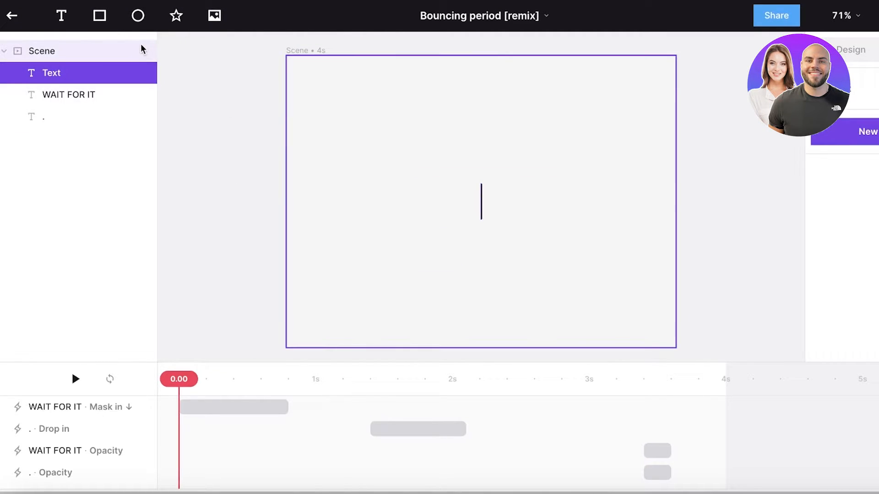
left_click(99, 16)
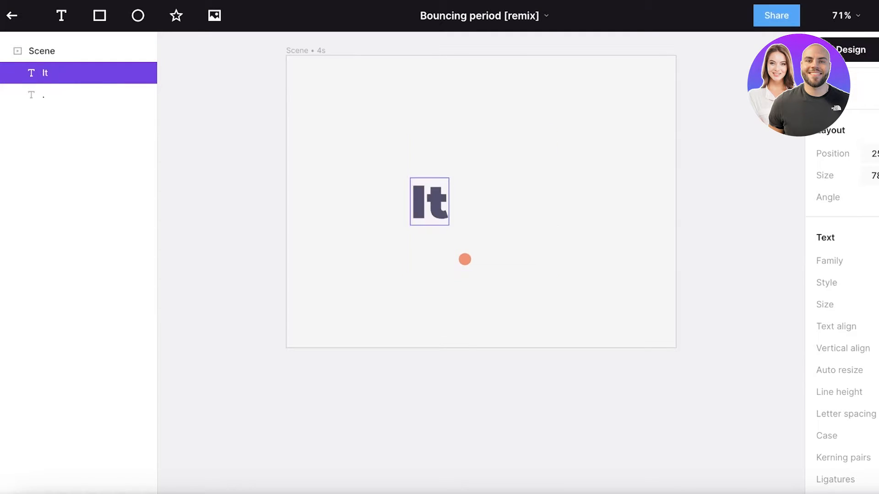
type("Is H")
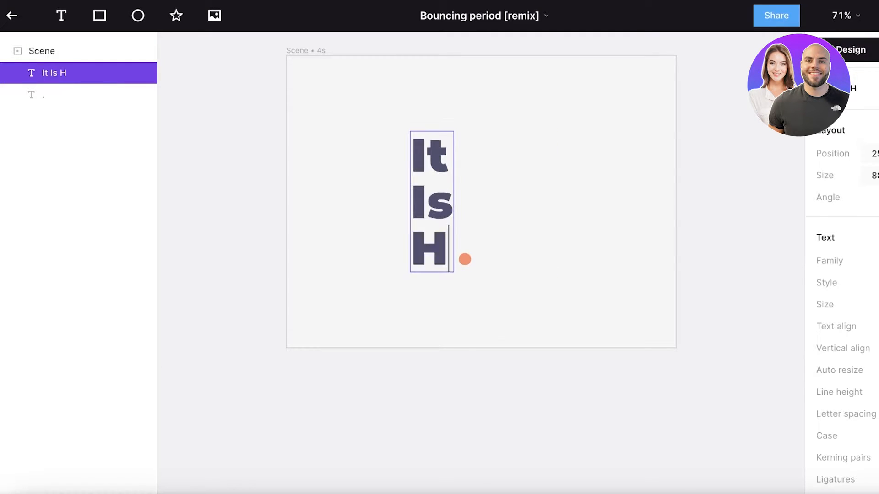
type("ere")
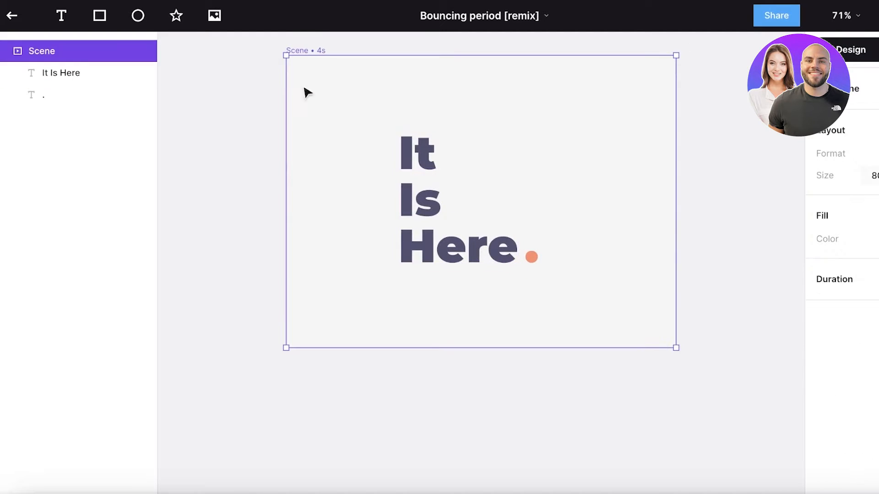
left_click(61, 72)
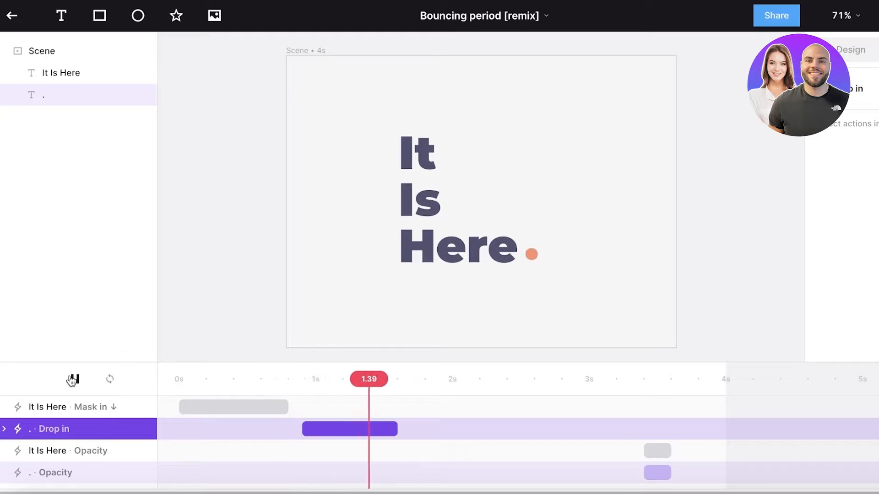
Step: Play back the scene, review the title's Design properties and switch to its Animate options
left_click(74, 379)
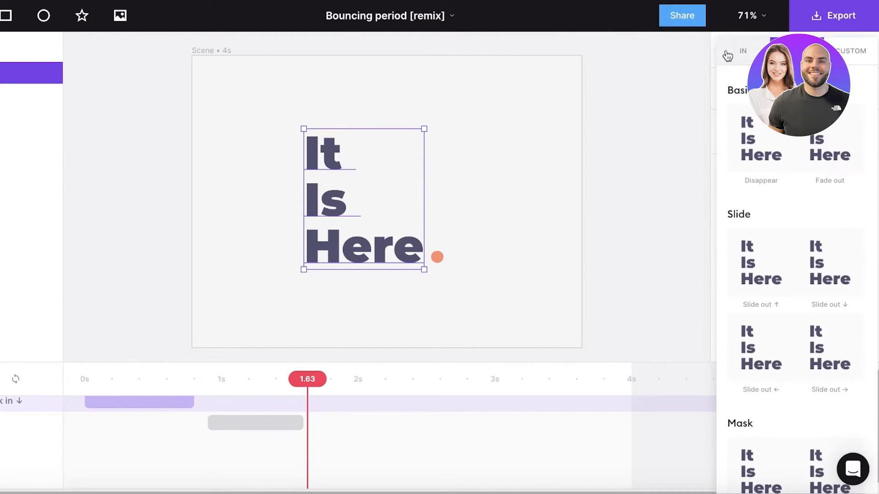
left_click(752, 50)
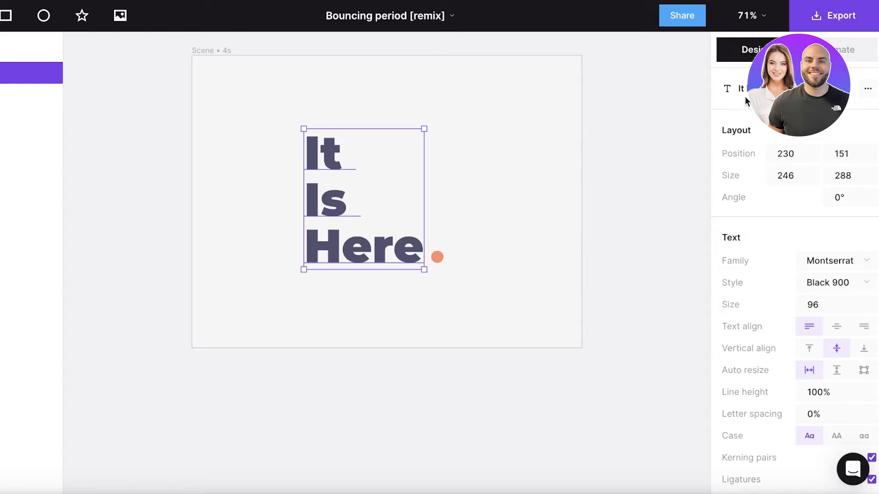
scroll("down", 3)
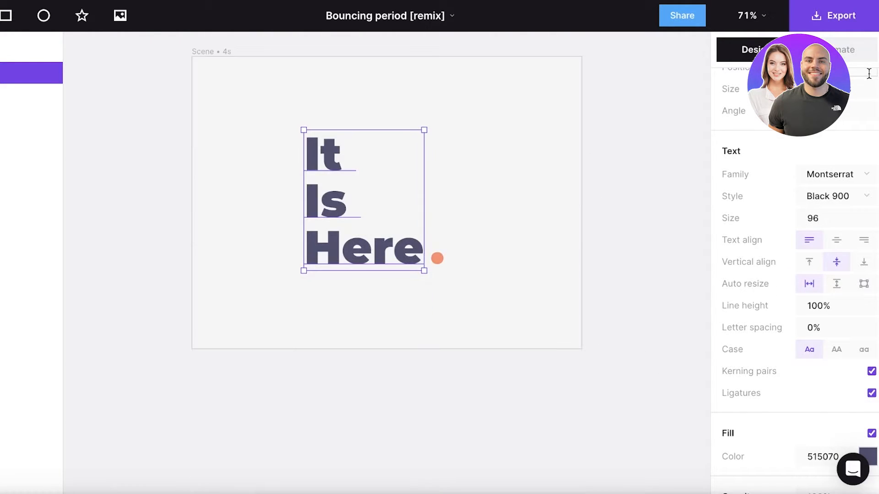
left_click(827, 50)
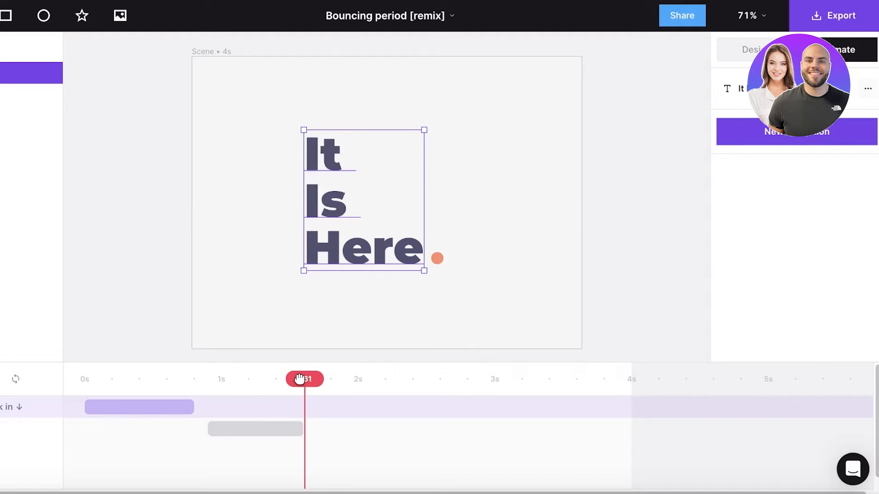
left_click(119, 15)
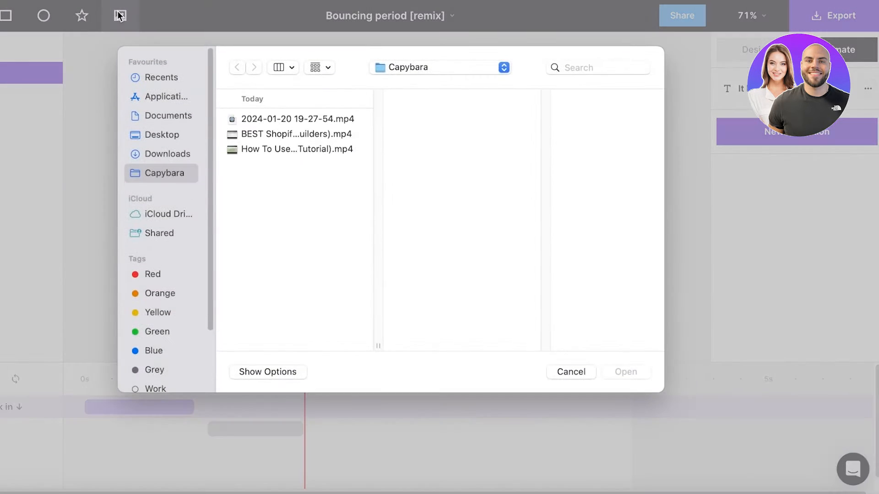
left_click(167, 154)
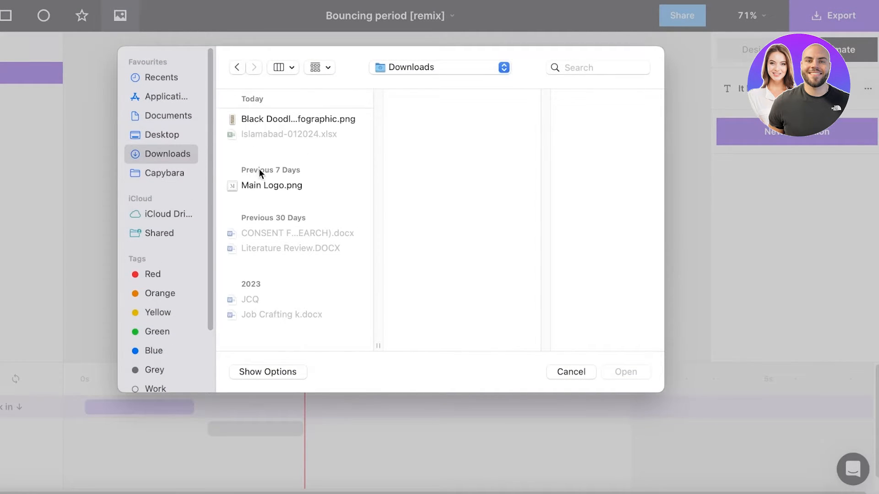
left_click(164, 135)
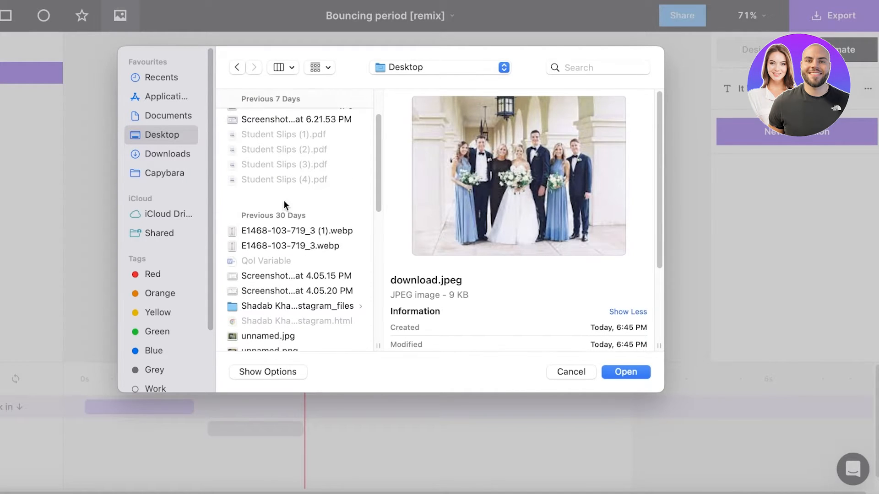
left_click(296, 140)
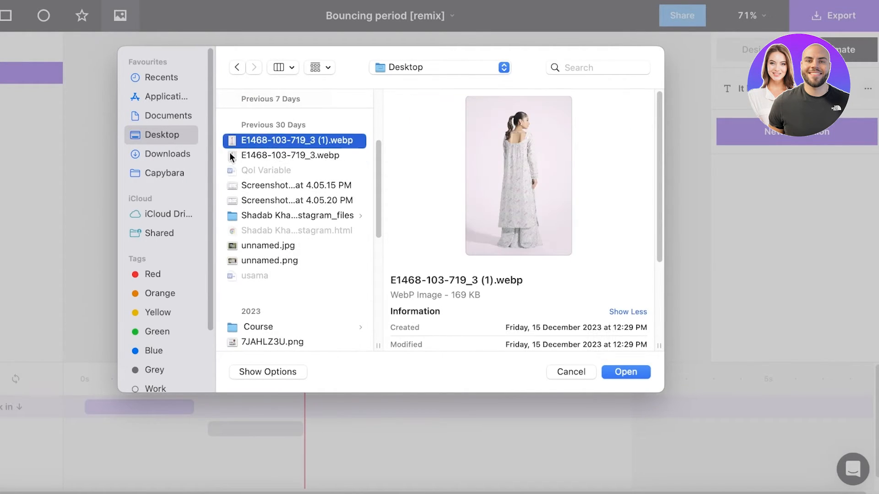
scroll("down", 3)
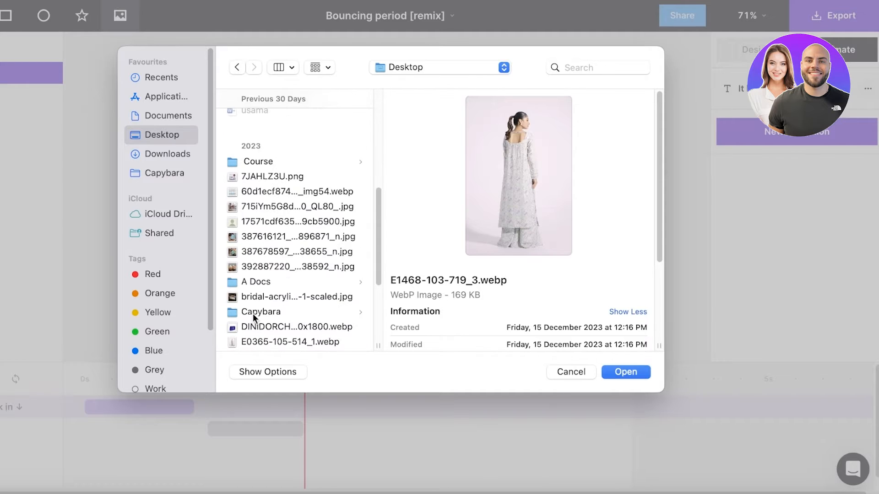
left_click(294, 312)
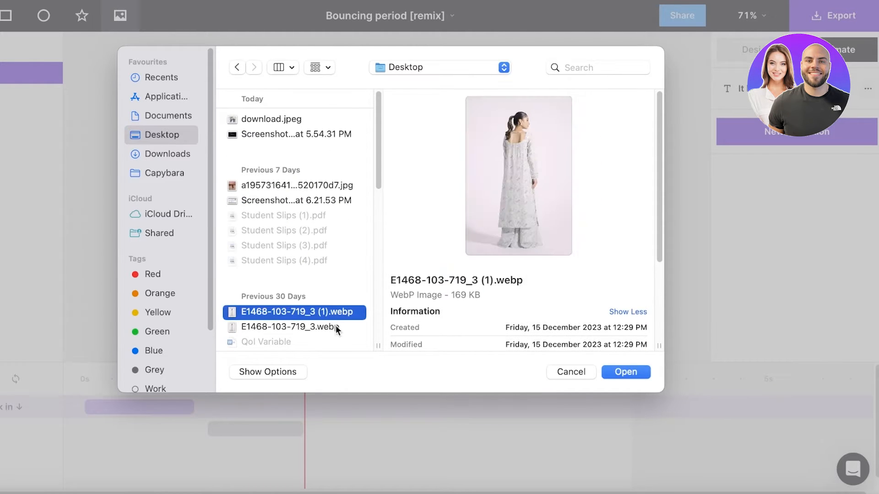
left_click(625, 373)
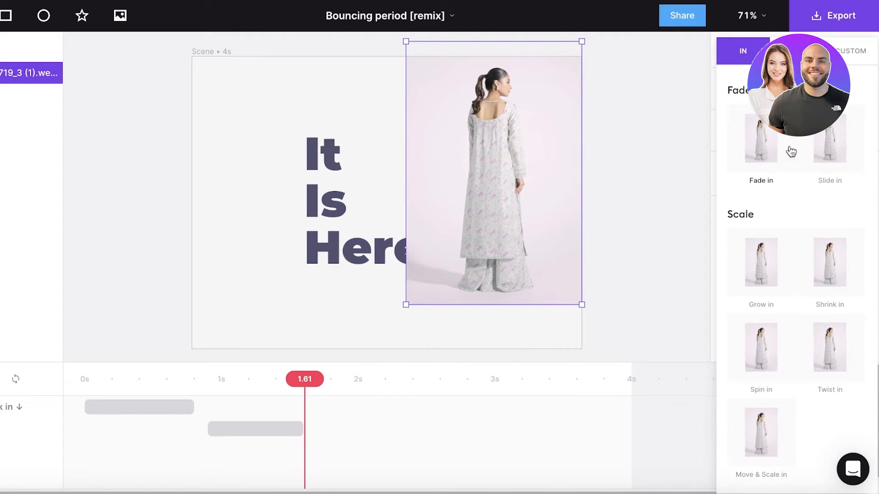
mouse_move(846, 361)
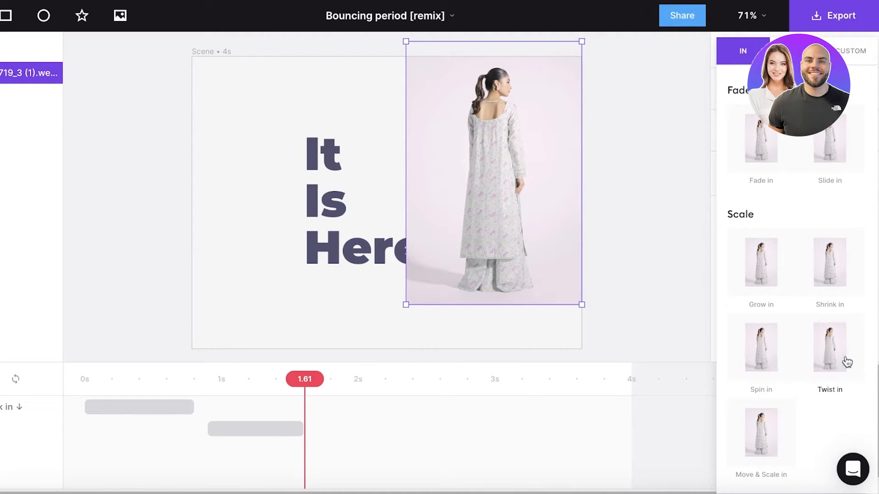
Step: Give the dress photo a Grow in scale animation and preview the scene playing
scroll("down", 3)
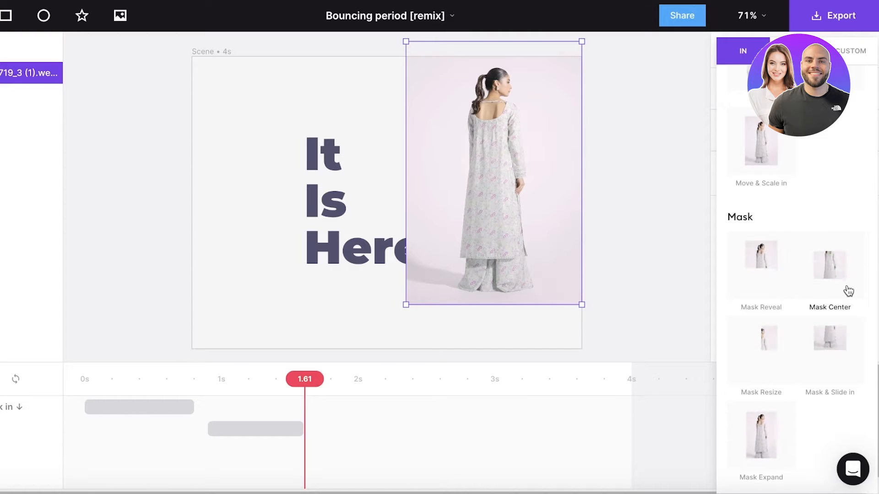
scroll("up", 3)
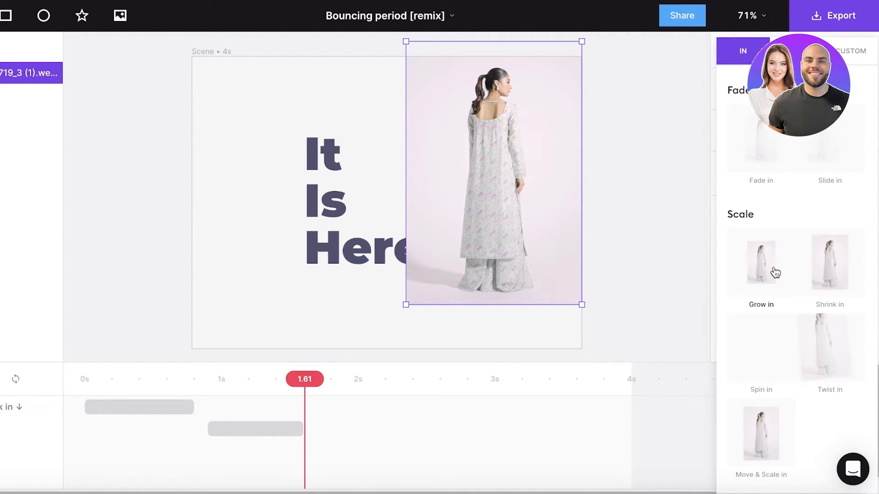
left_click(761, 261)
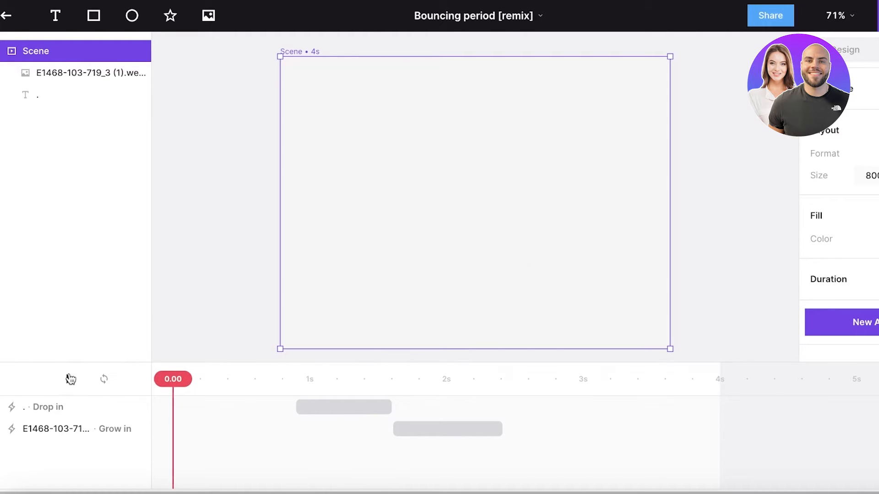
left_click(69, 379)
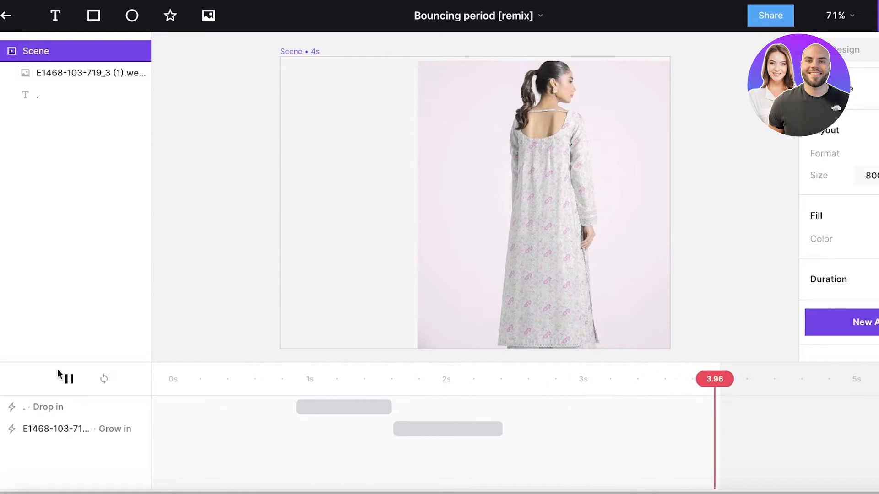
left_click(7, 15)
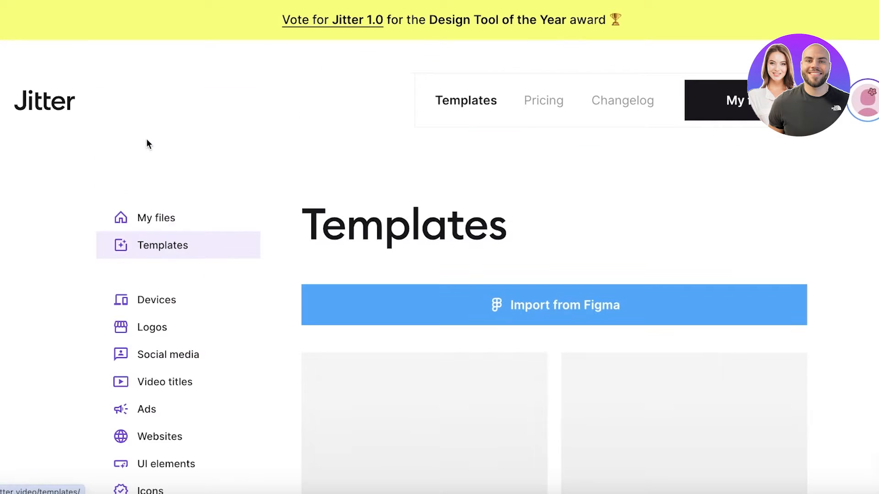
Step: Open the Showreel Grid Mobile template from the showreel templates gallery
scroll("down", 3)
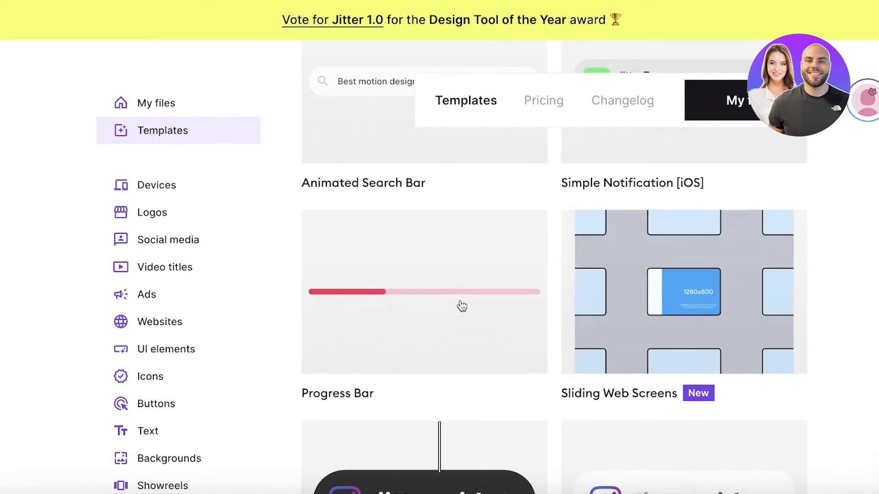
mouse_move(169, 294)
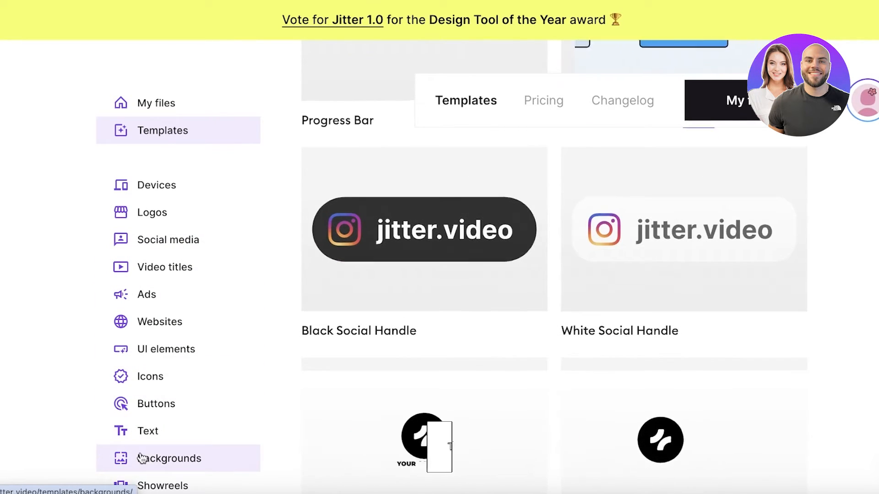
left_click(166, 349)
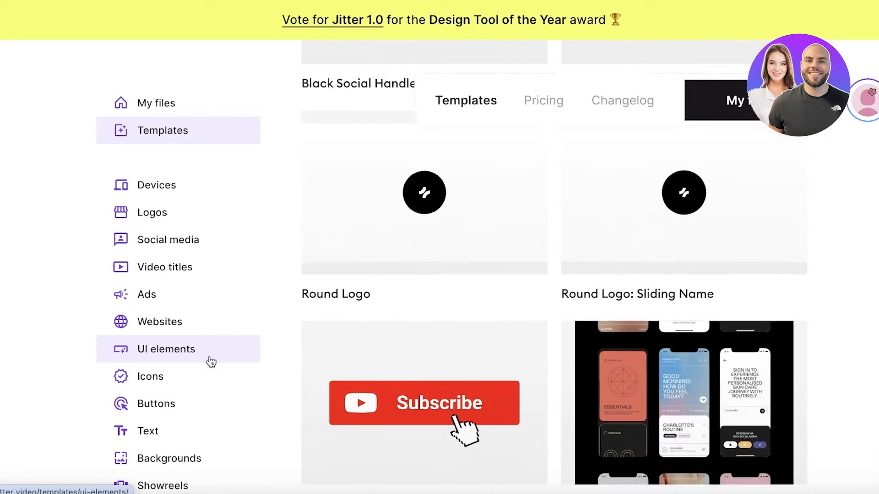
left_click(683, 404)
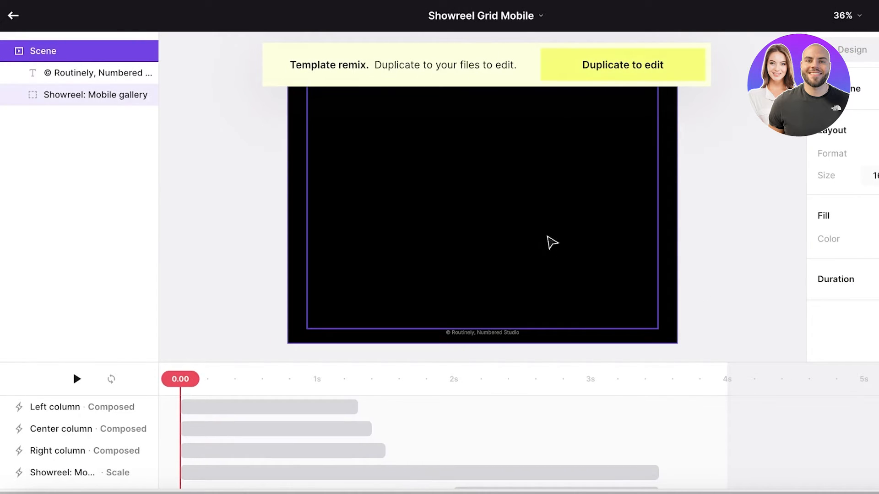
Step: Duplicate the Showreel Grid Mobile template into an editable copy and preview its gallery animation
left_click(623, 64)
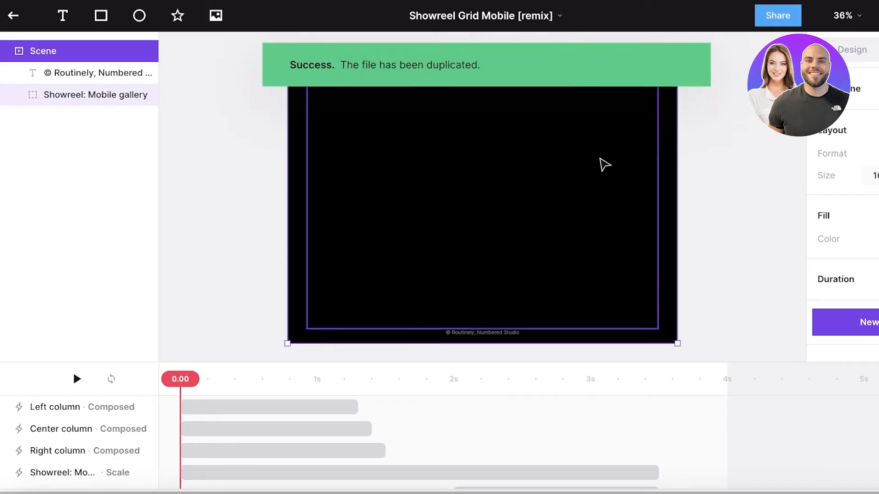
left_click(96, 94)
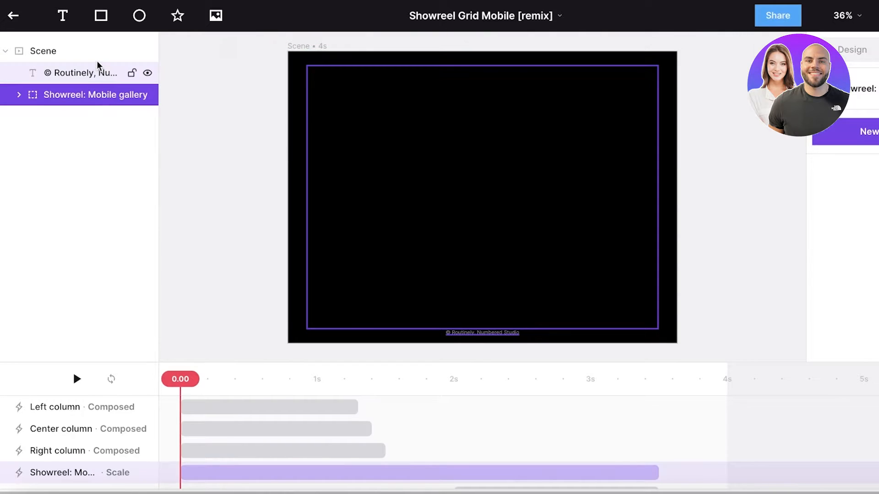
left_click(77, 379)
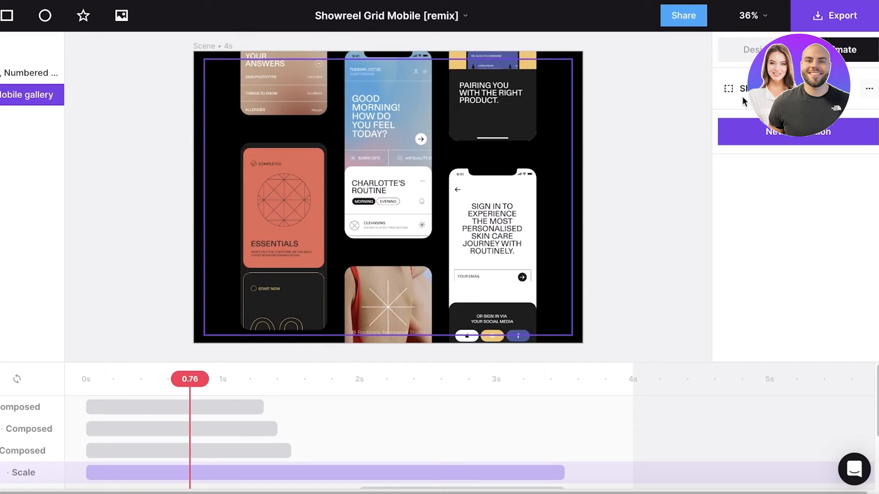
left_click(870, 89)
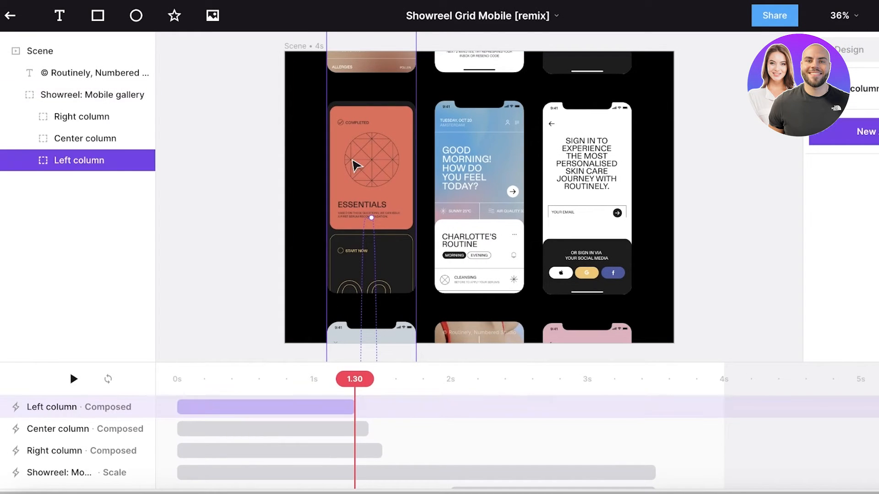
Step: Inspect the copyright text and phone-screen columns' Fade in animations, then return to My files
left_click(98, 74)
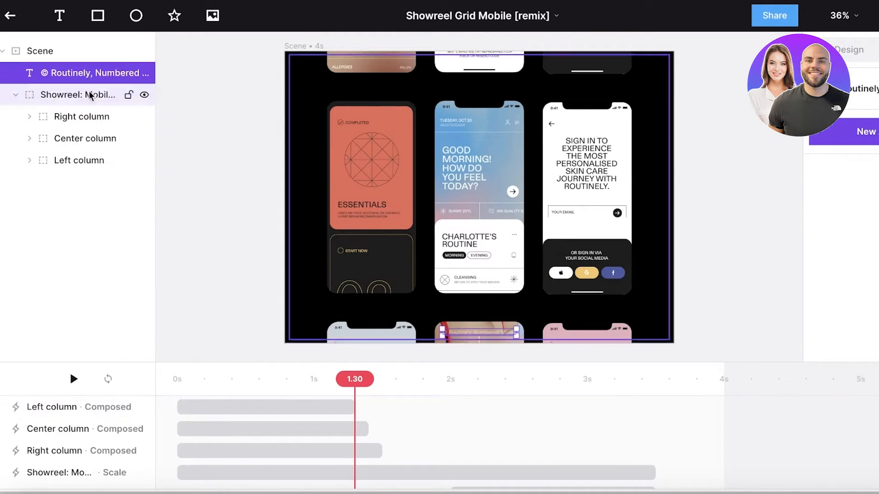
left_click(87, 138)
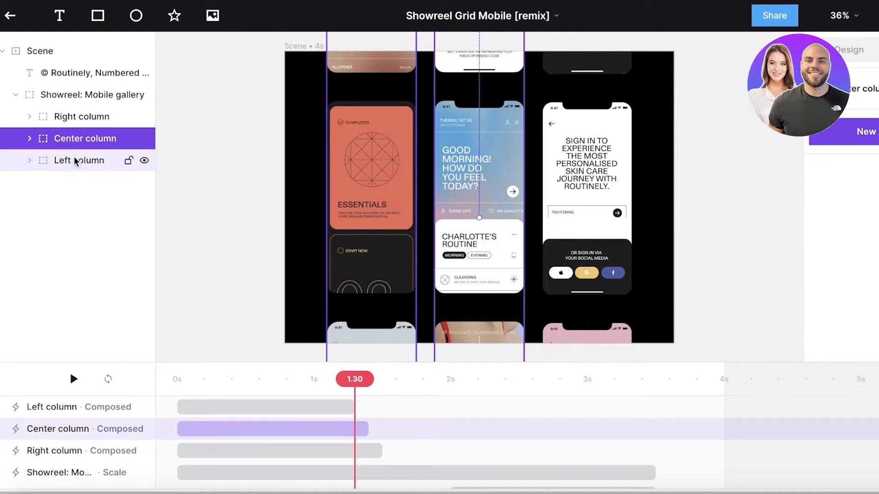
left_click(73, 378)
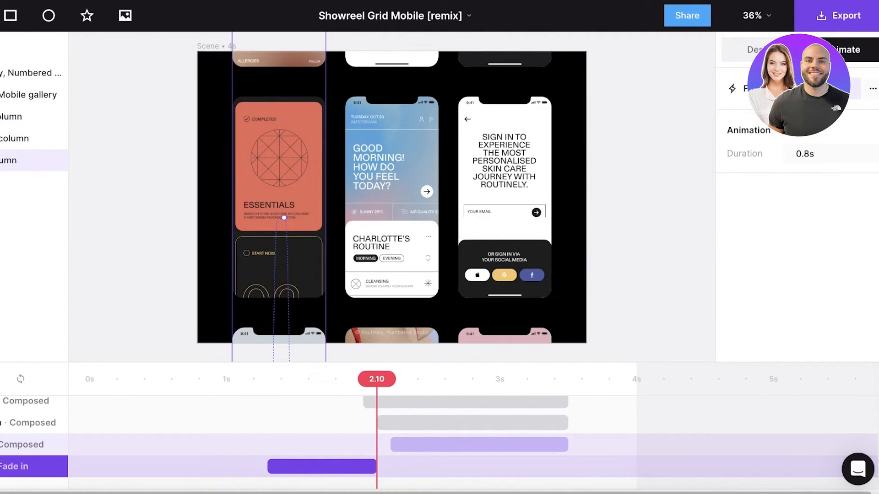
left_click(872, 89)
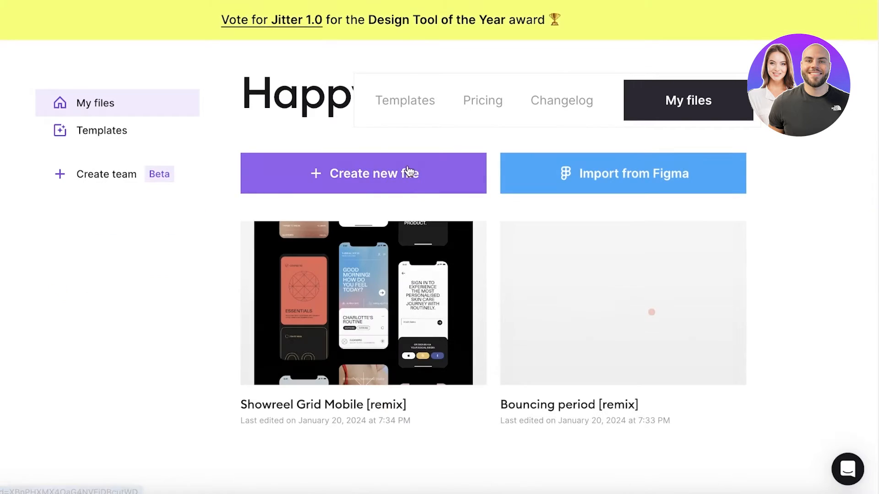
Step: Start a new blank file containing a '2023' text layer
left_click(363, 173)
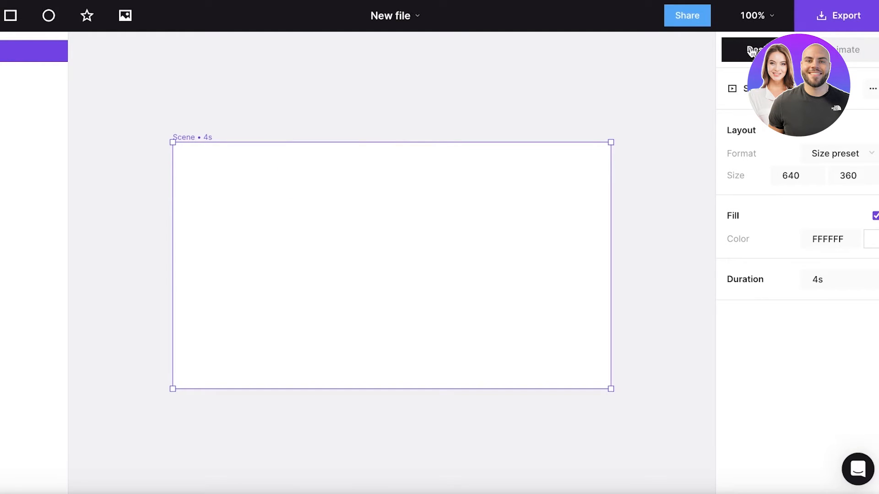
mouse_move(723, 22)
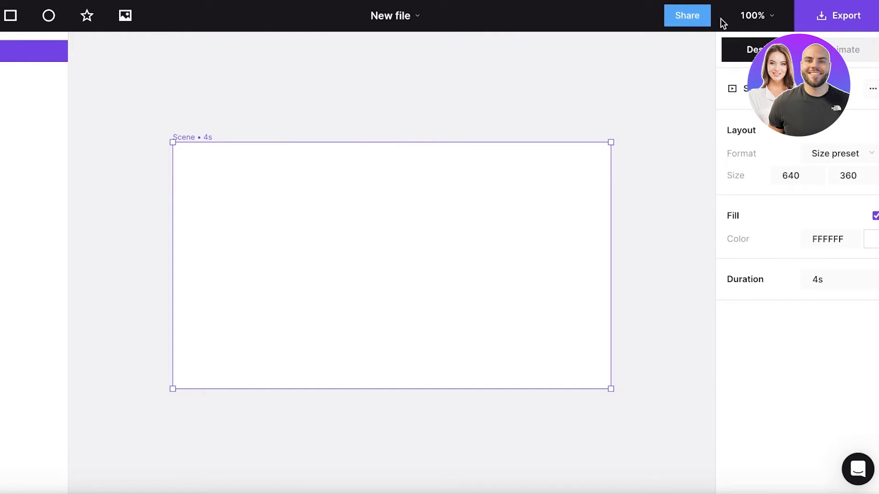
mouse_move(85, 79)
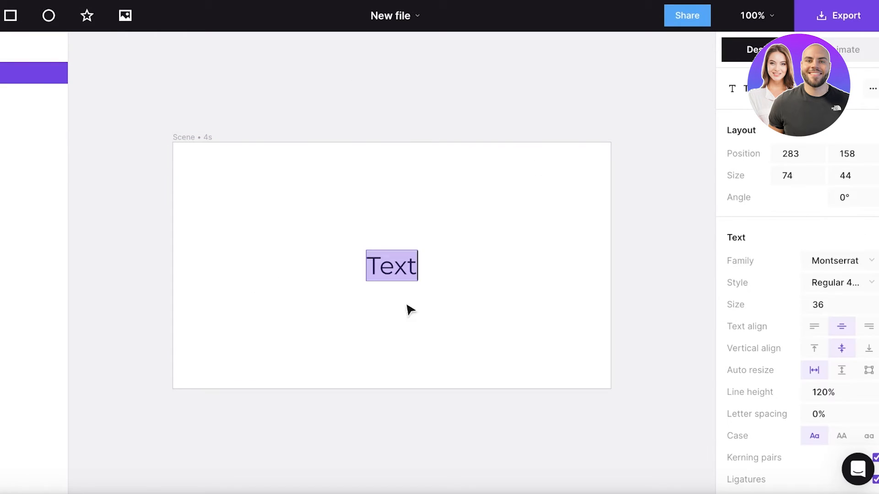
type("@0")
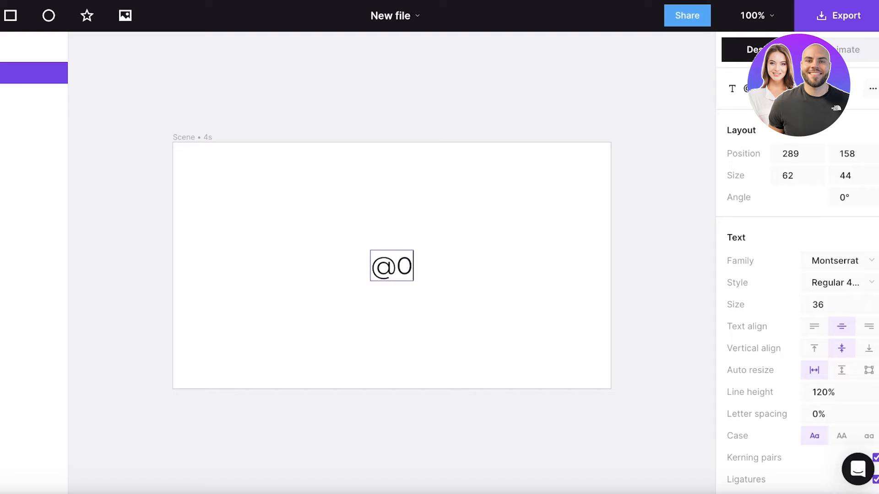
type("2023")
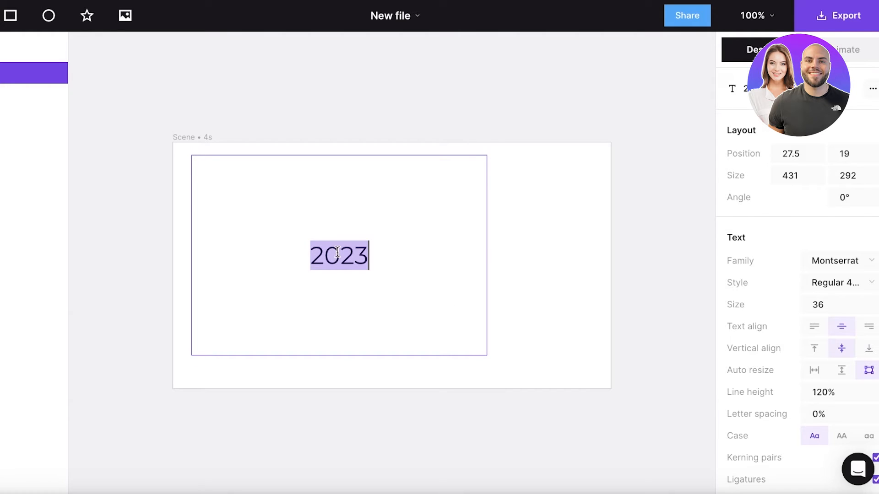
Step: Restyle the 2023 text as Source Serif Black 900 at size 60
left_click(834, 260)
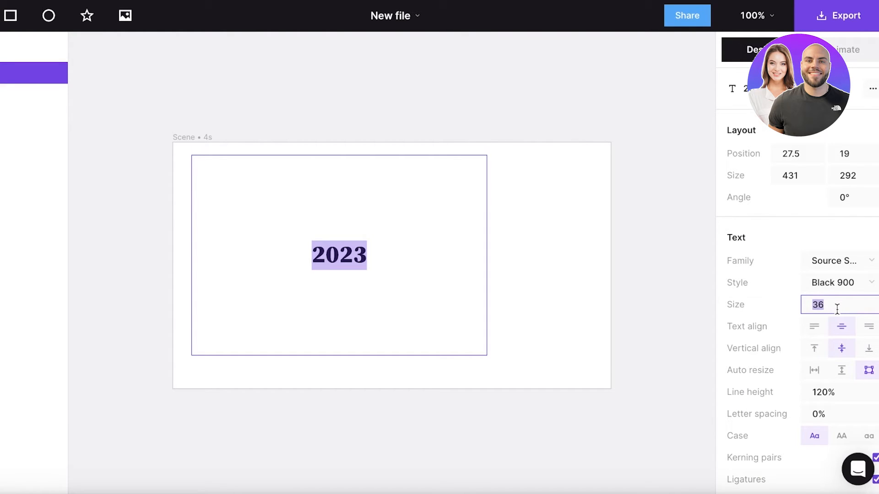
type("50\\")
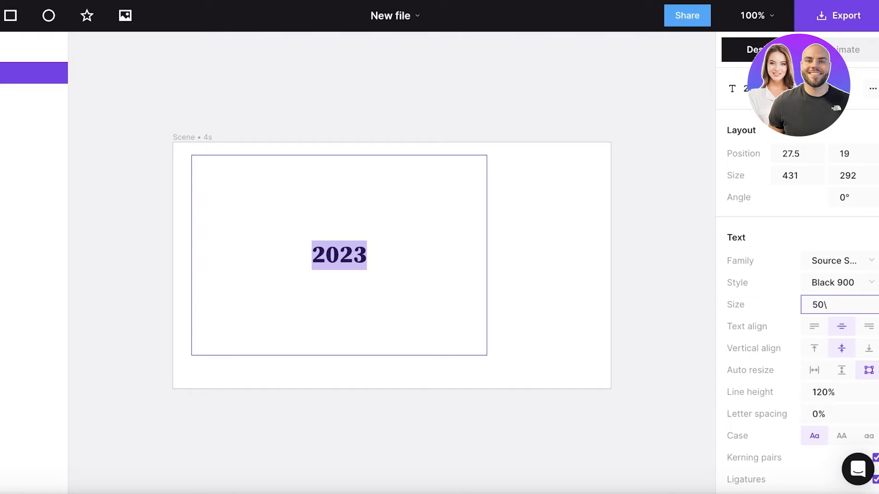
type("60")
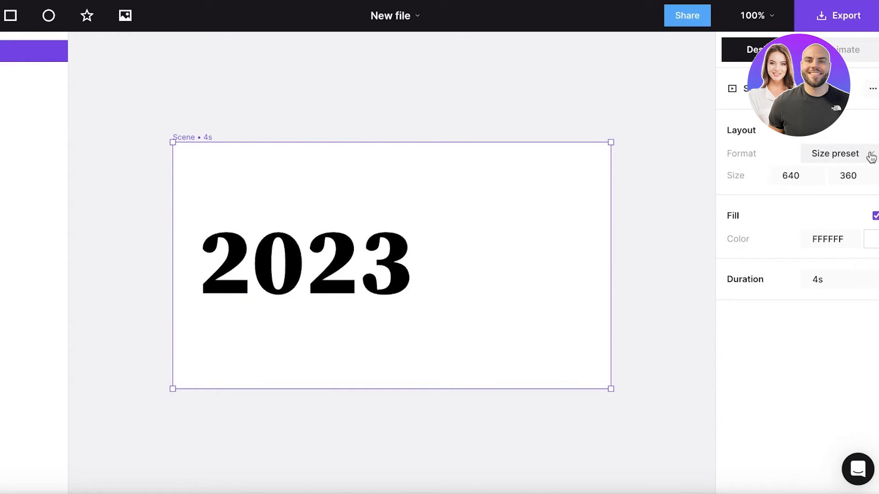
Step: Set the scene background to 000000 and the 2023 text fill to FFFFFF
left_click(304, 263)
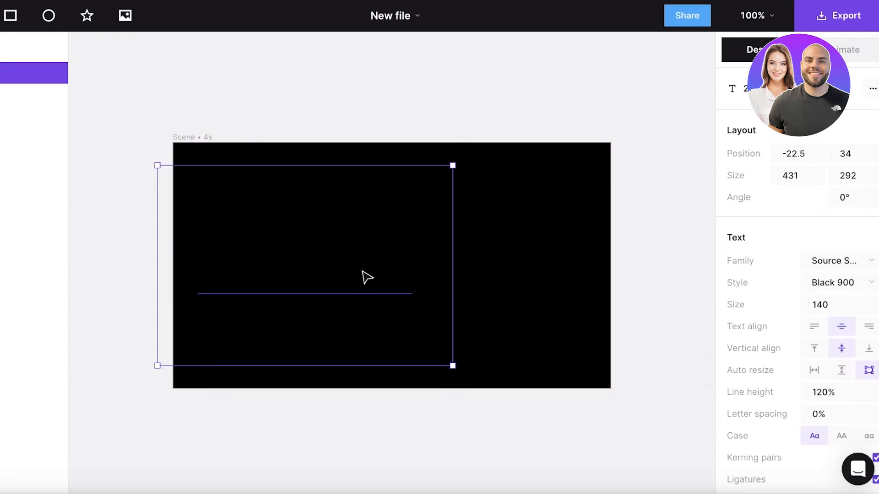
scroll("down", 3)
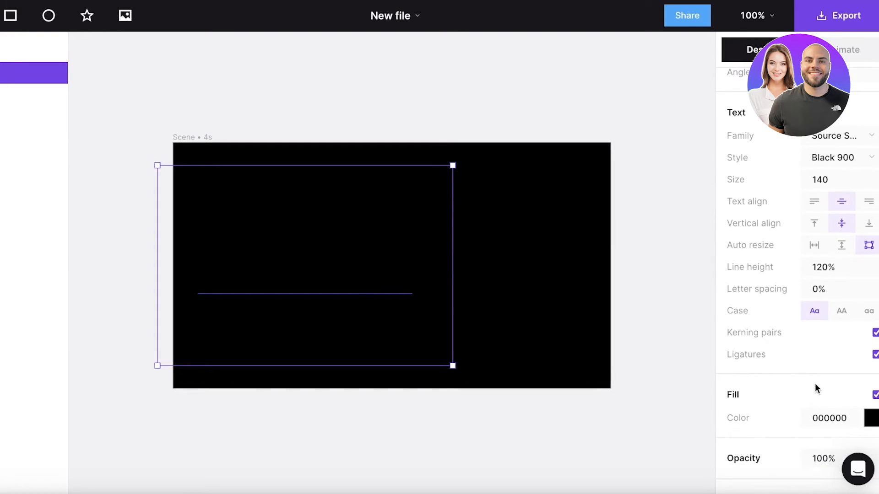
left_click(873, 418)
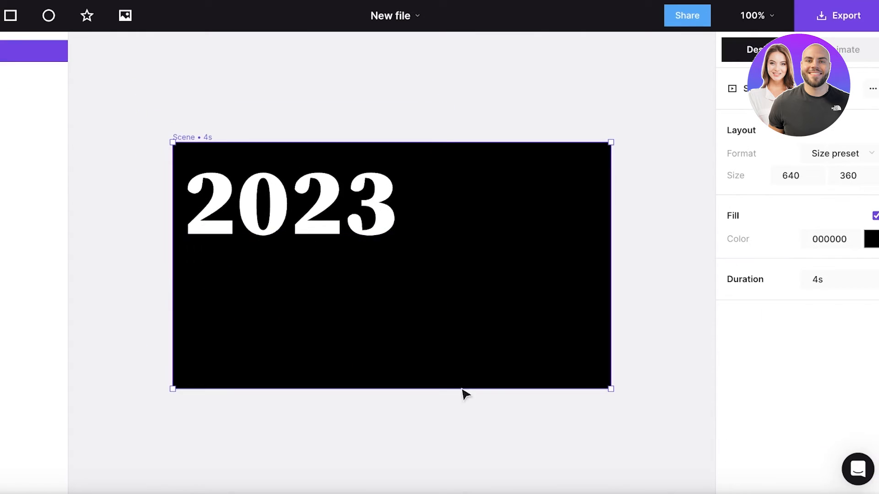
mouse_move(8, 59)
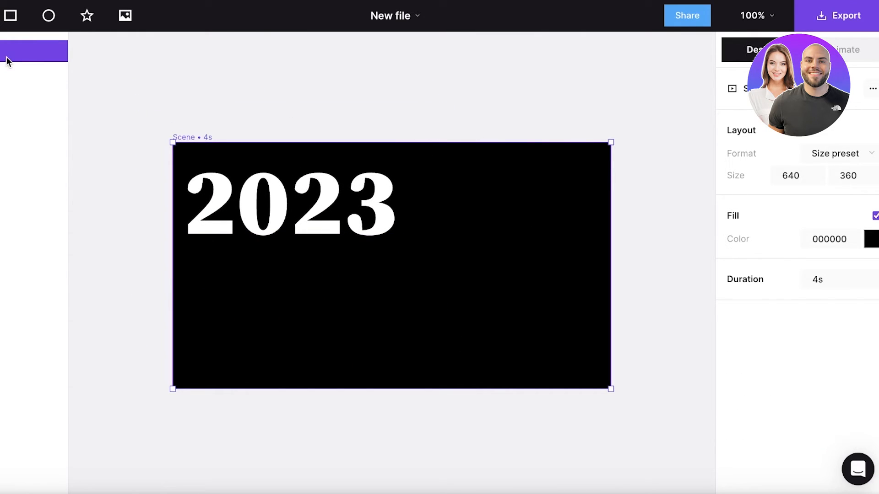
mouse_move(39, 61)
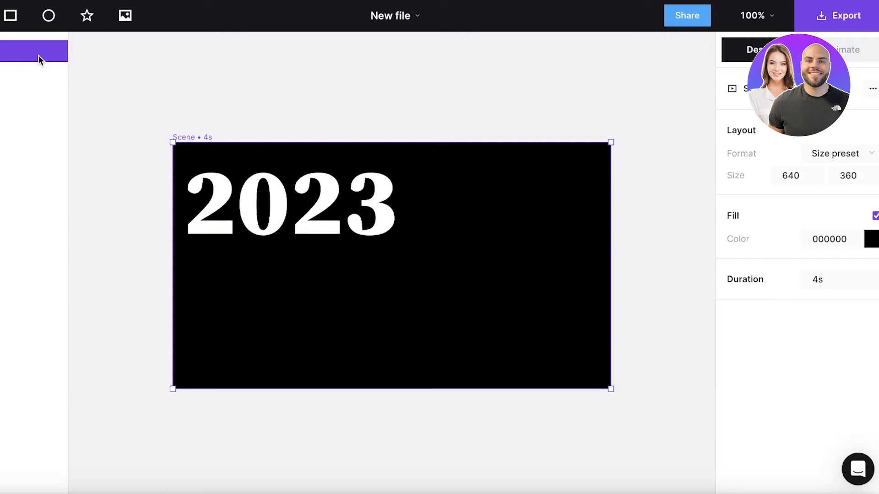
right_click(53, 61)
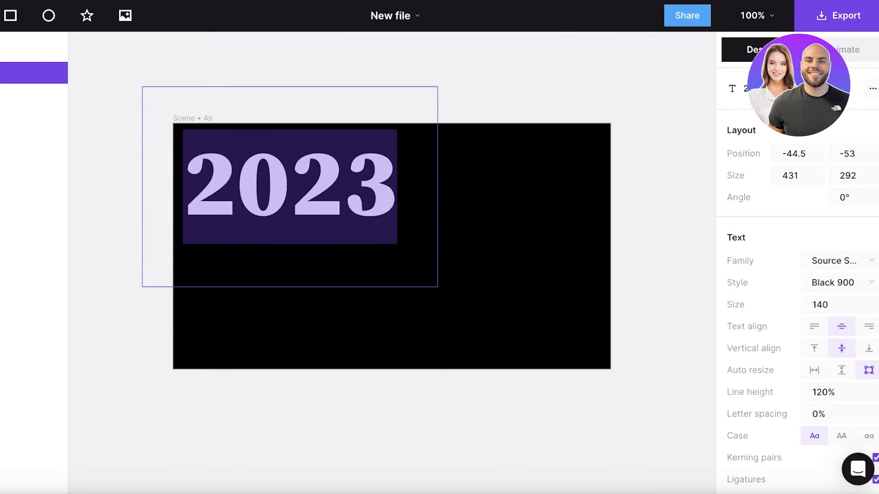
Step: Add a custom Scale animation enlarging the 2023 text to 150% over 0.8s
left_click(844, 49)
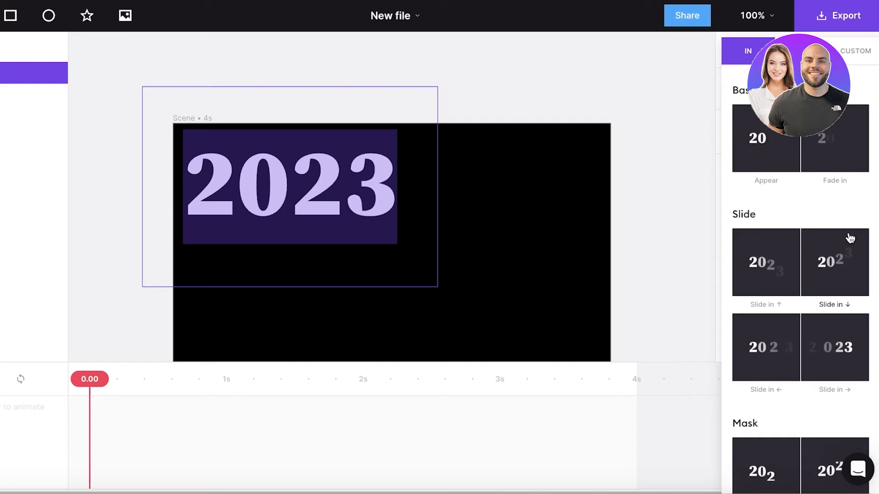
scroll("down", 3)
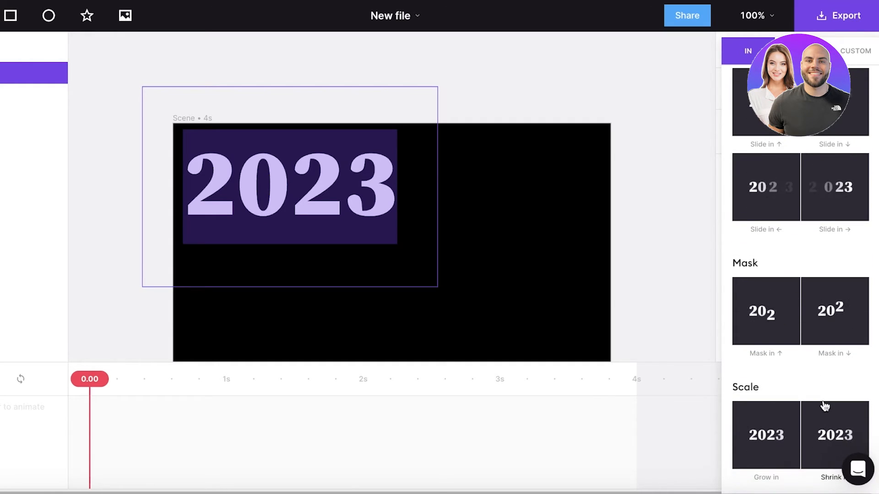
scroll("up", 3)
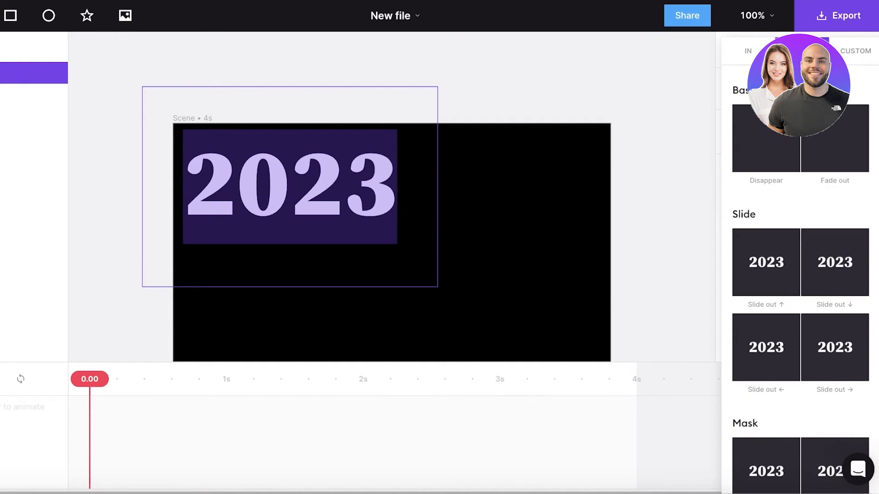
left_click(854, 51)
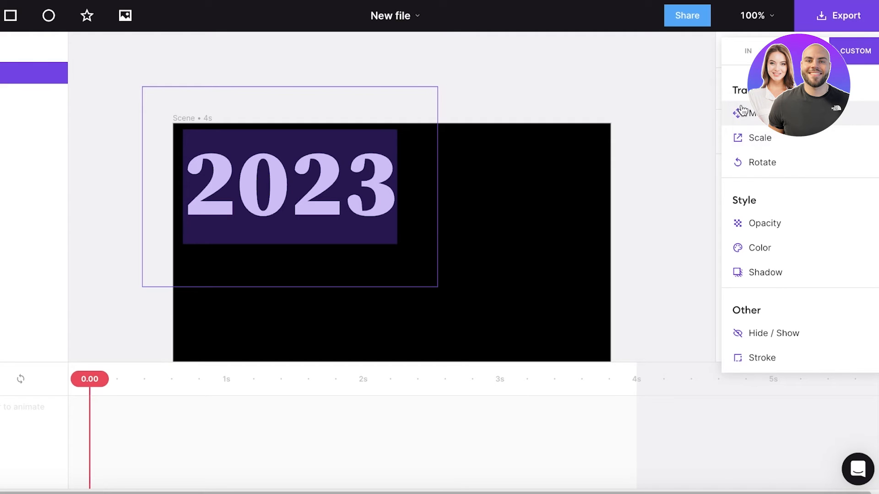
mouse_move(758, 139)
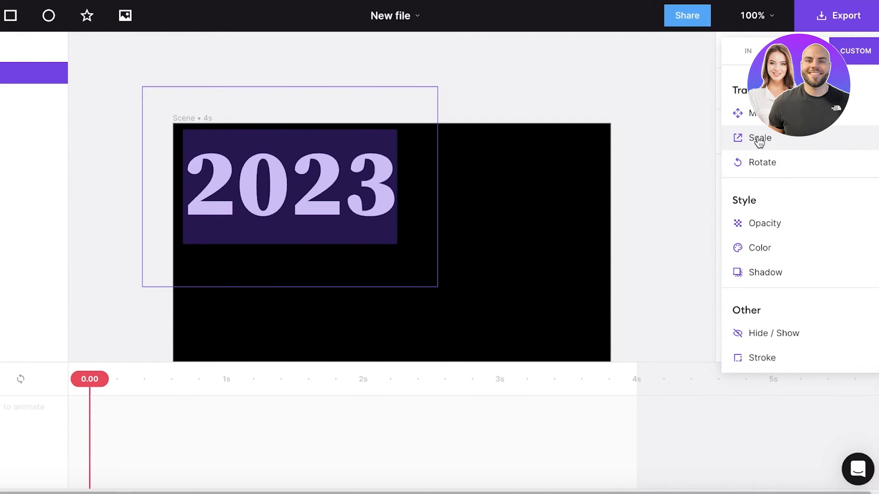
left_click(759, 138)
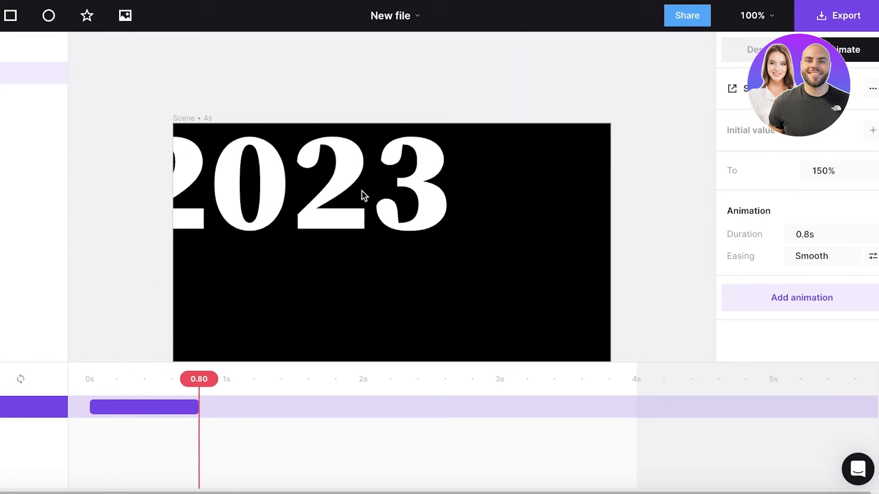
Step: Raise the Scale target to 300% over 1.64s and add a second Scale animation after it
left_click(312, 190)
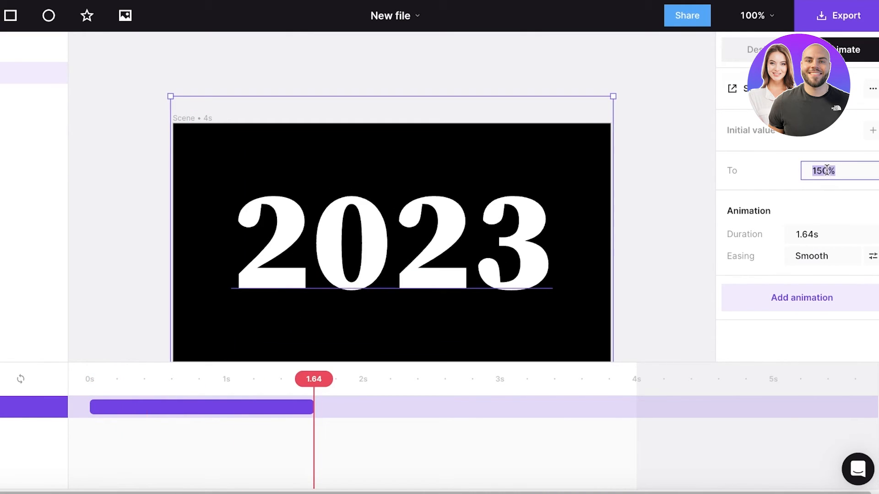
type("200%")
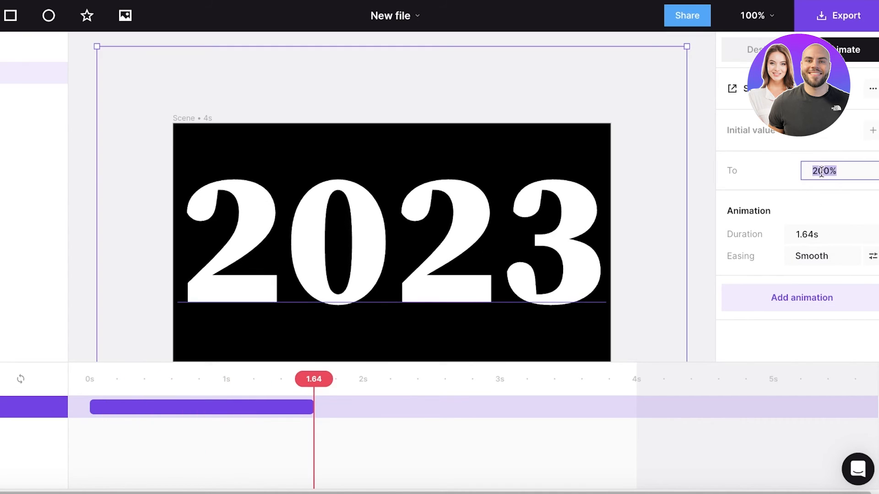
type("300%")
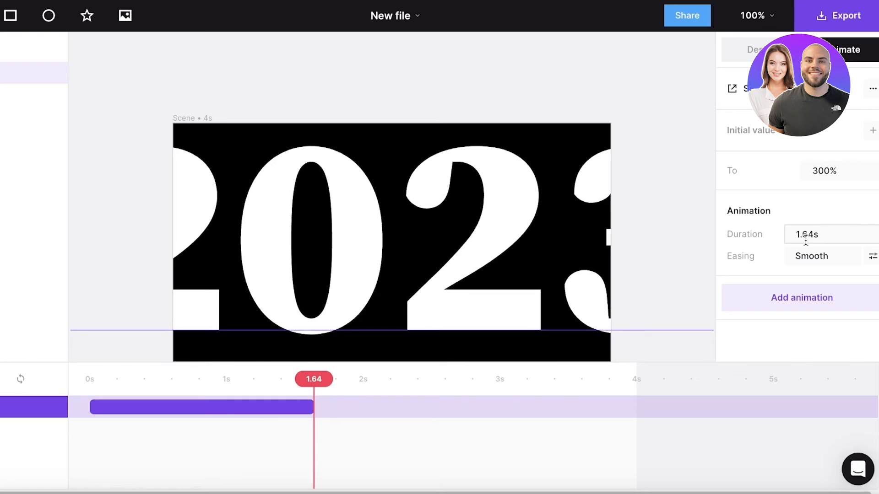
left_click(201, 407)
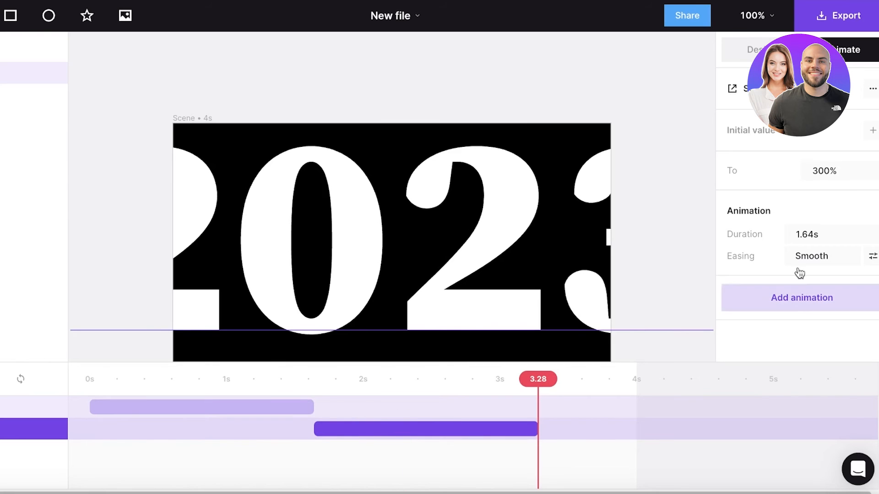
Step: Set the second Scale animation's target to 0% so the text shrinks away
left_click(835, 171)
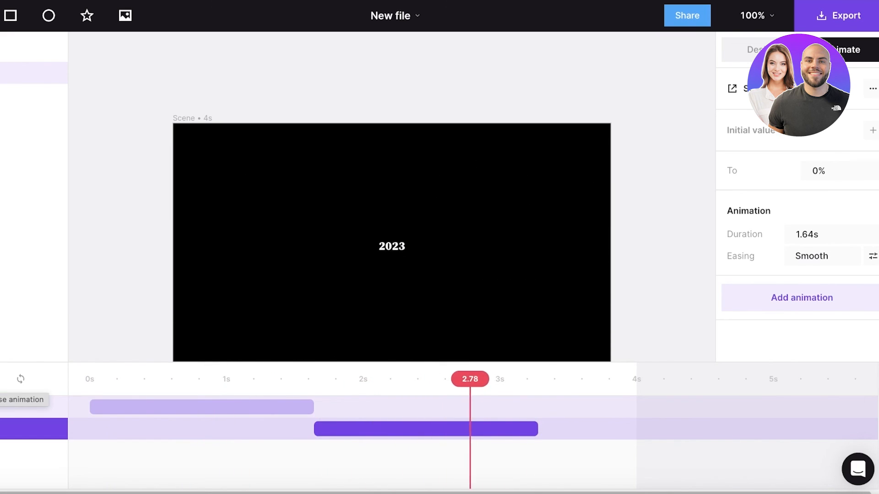
left_click(839, 15)
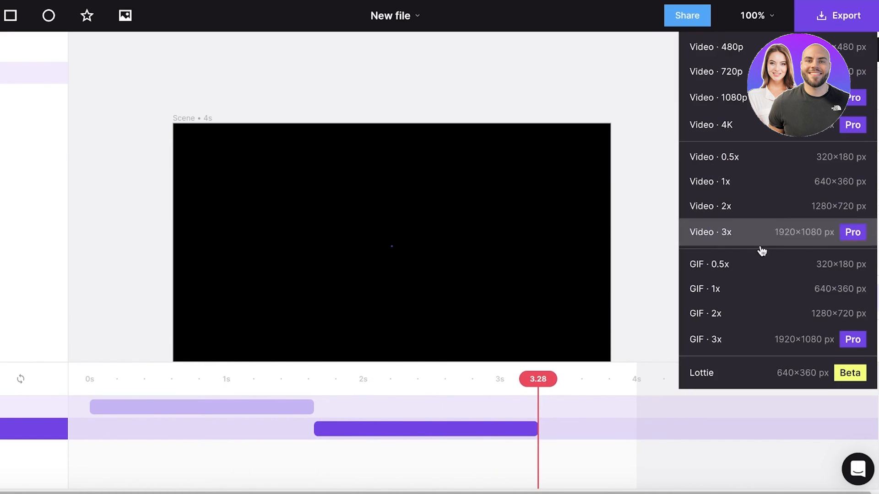
left_click(717, 47)
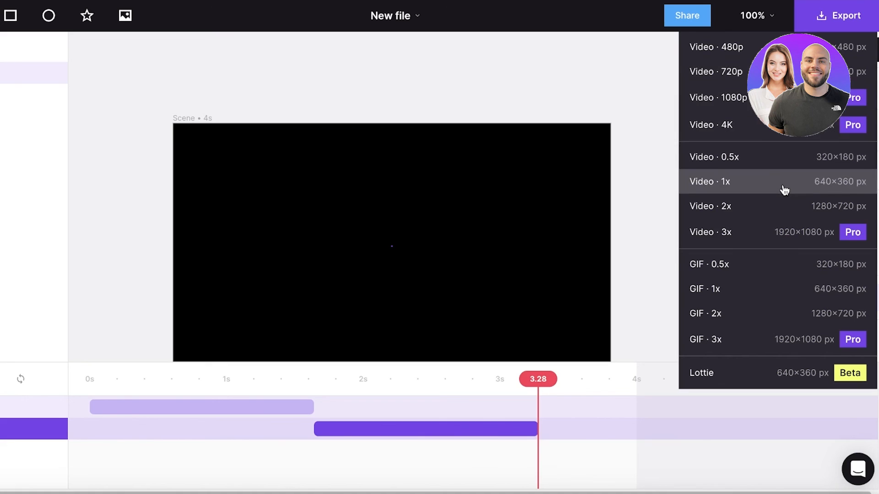
mouse_move(716, 72)
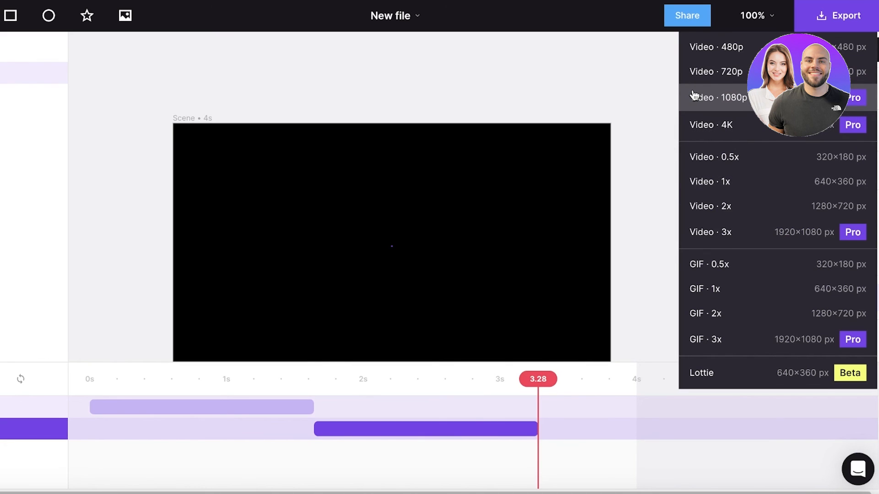
left_click(716, 47)
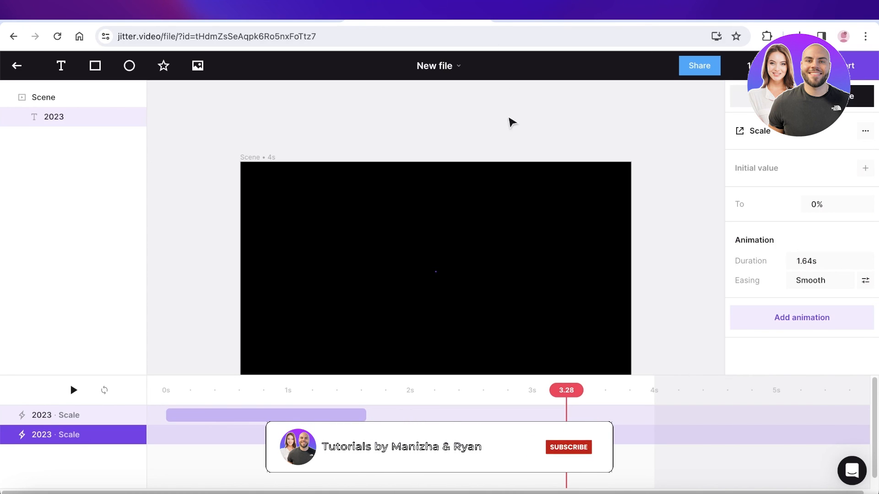
left_click(568, 447)
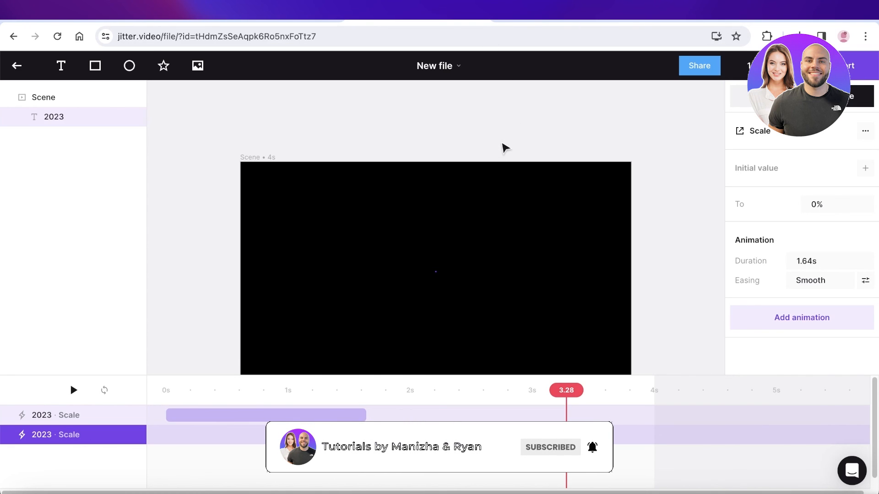